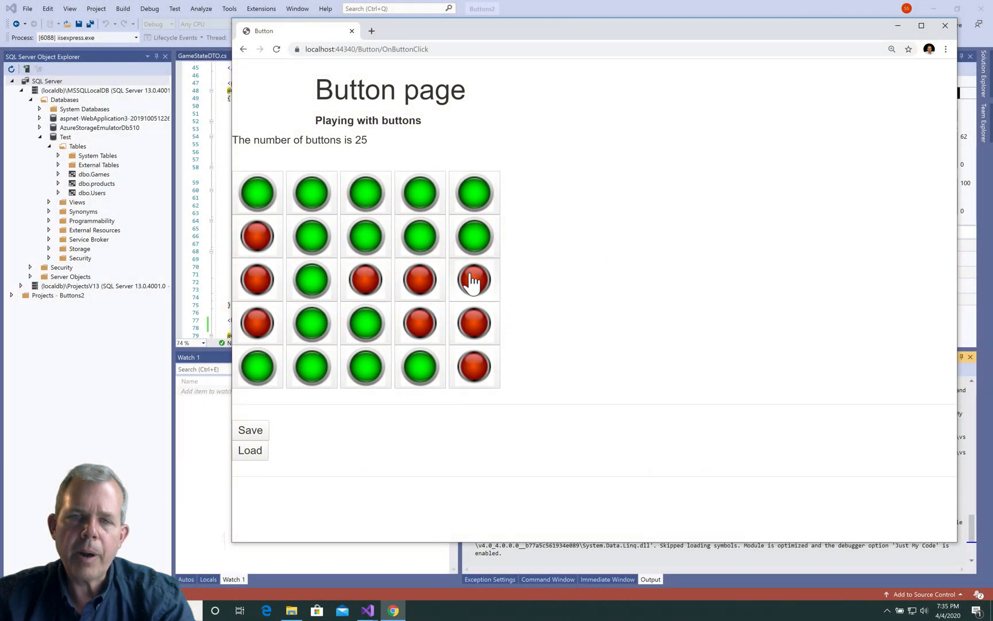
Step: Toggle grid lights into a grey top row, red outer columns and green centre, then save the state
left_click(474, 279)
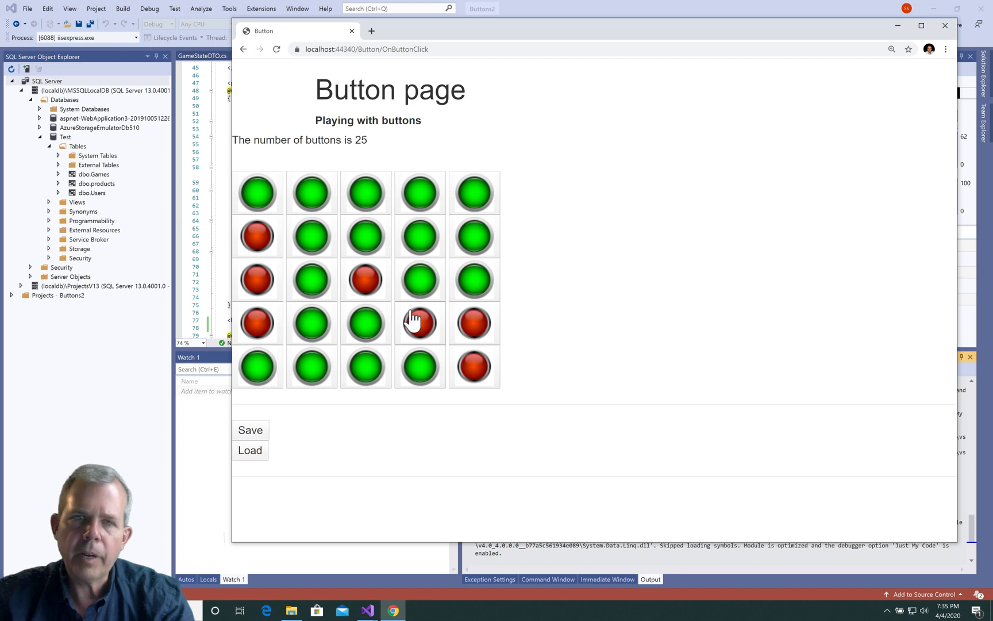
left_click(364, 192)
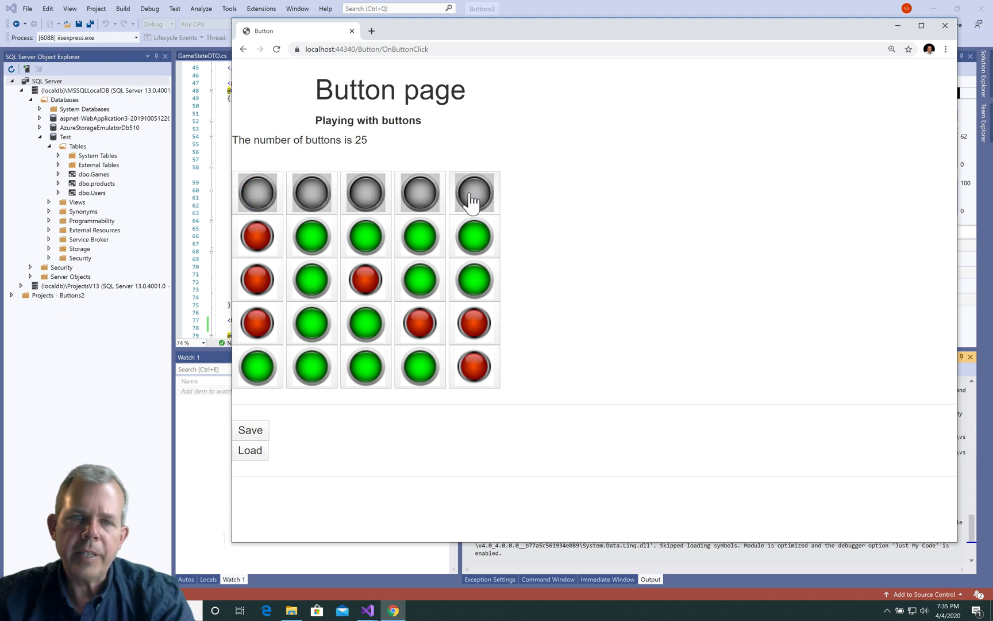
left_click(365, 280)
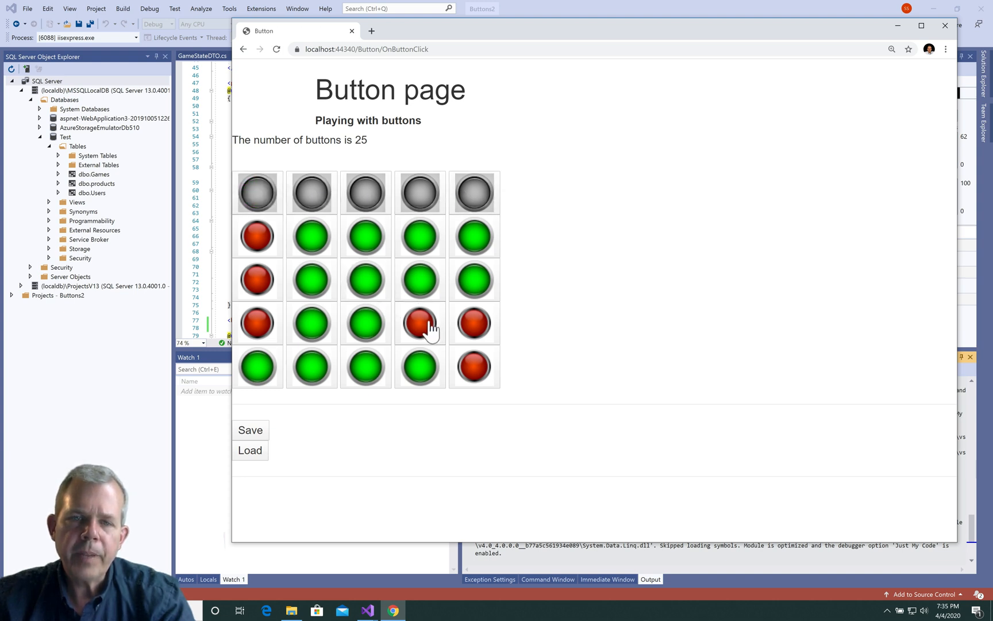
left_click(420, 323)
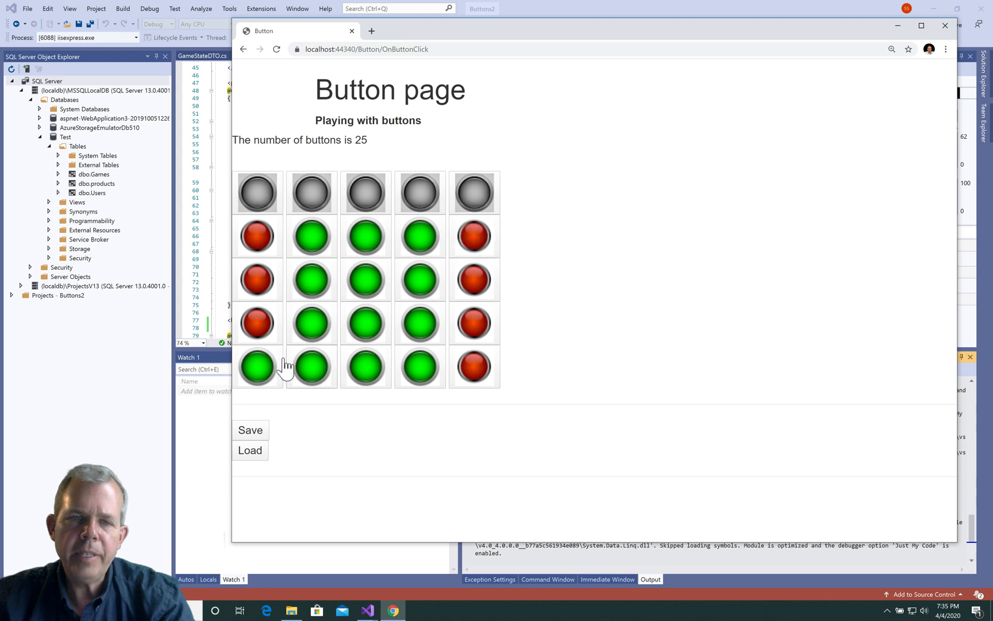
left_click(256, 366)
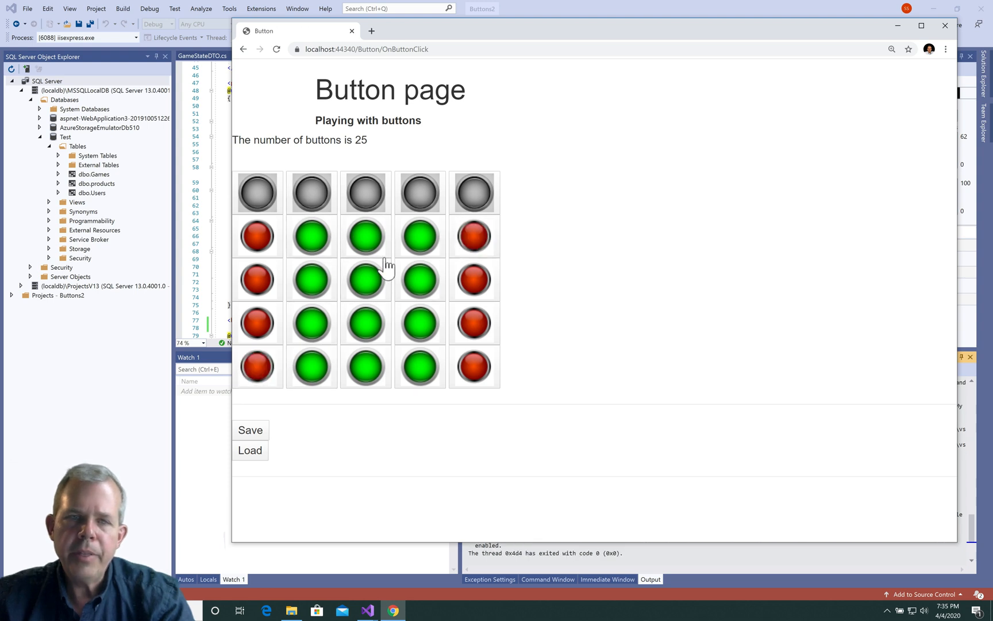
left_click(249, 429)
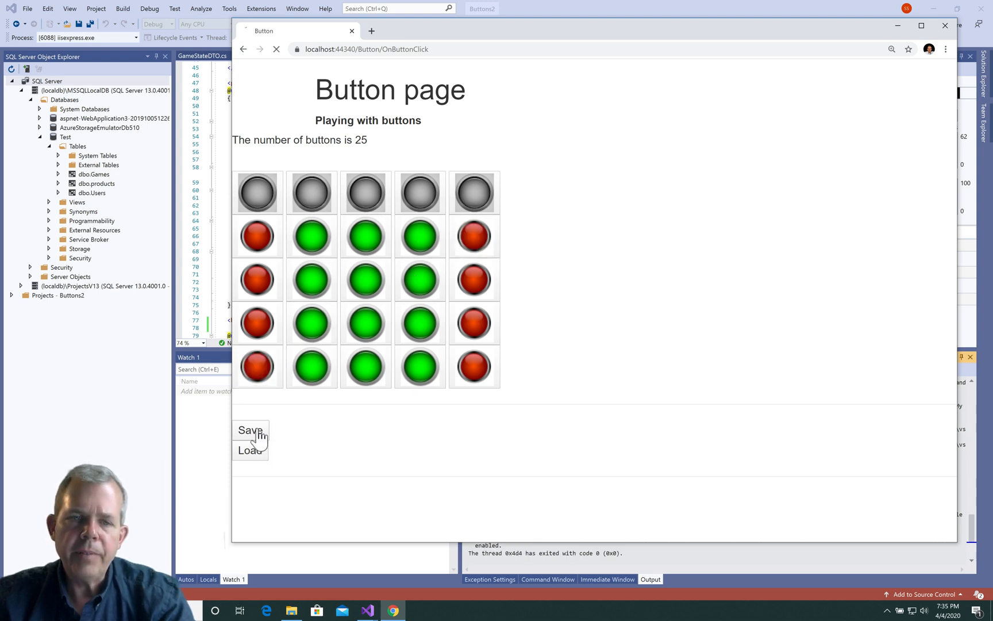
Step: Highlight the SaveResults JSON and point out the first State true and Flagged true values
left_click(249, 429)
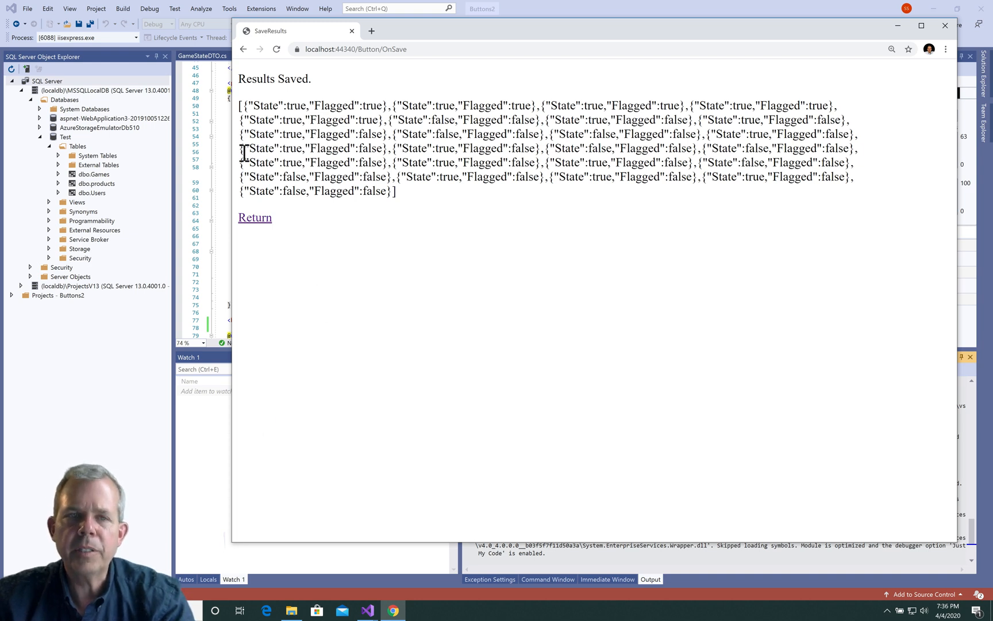
left_click_drag(240, 104, 397, 184)
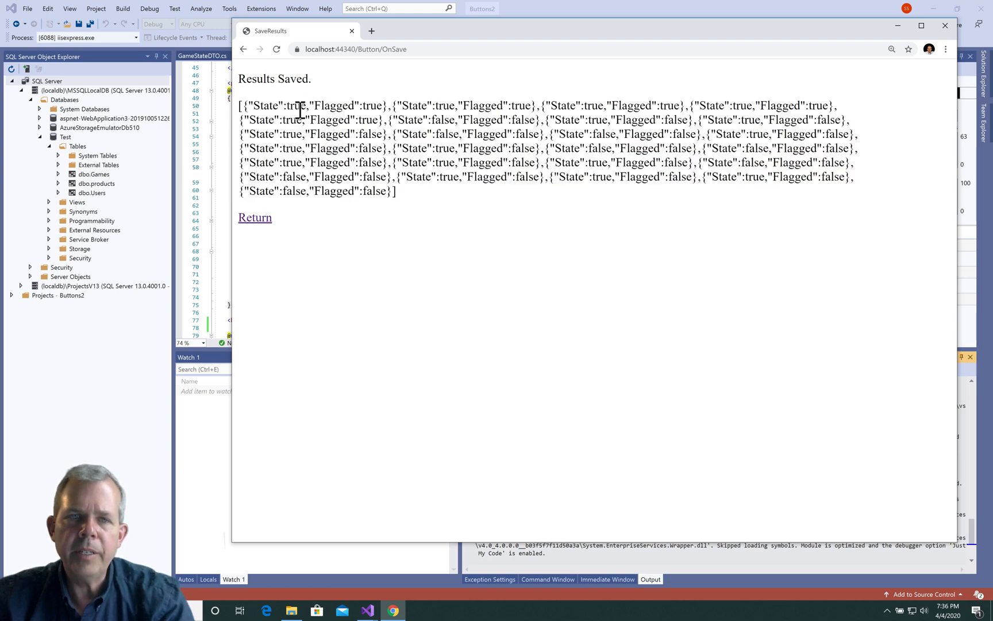
double_click(288, 105)
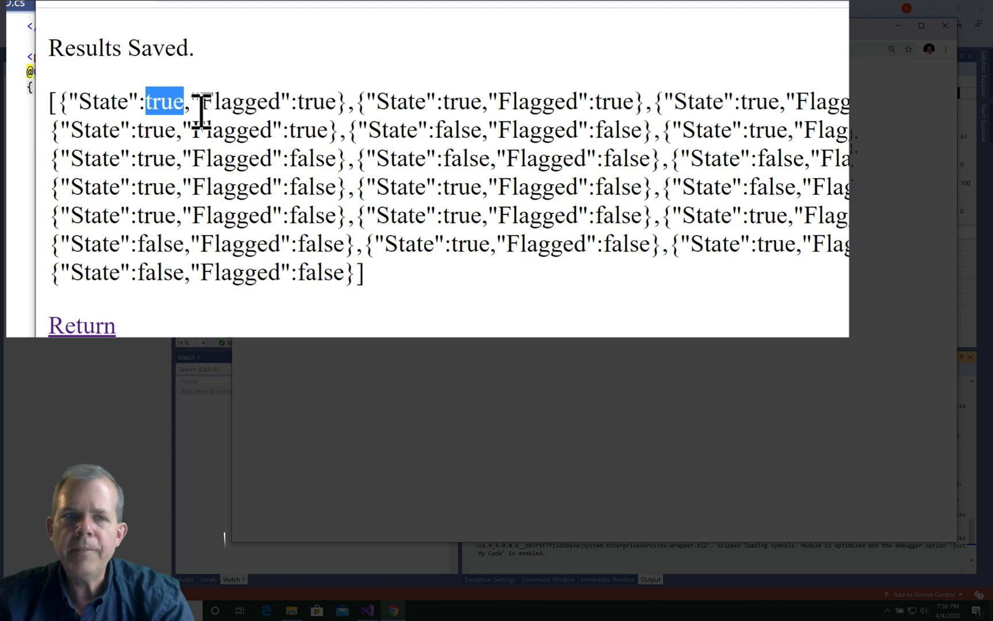
double_click(317, 101)
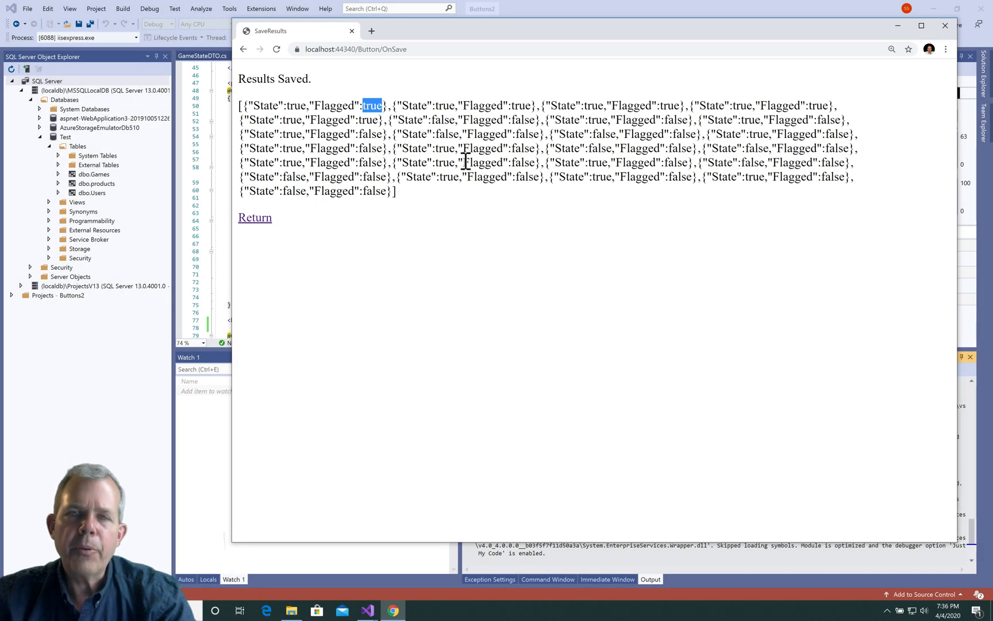
mouse_move(893, 106)
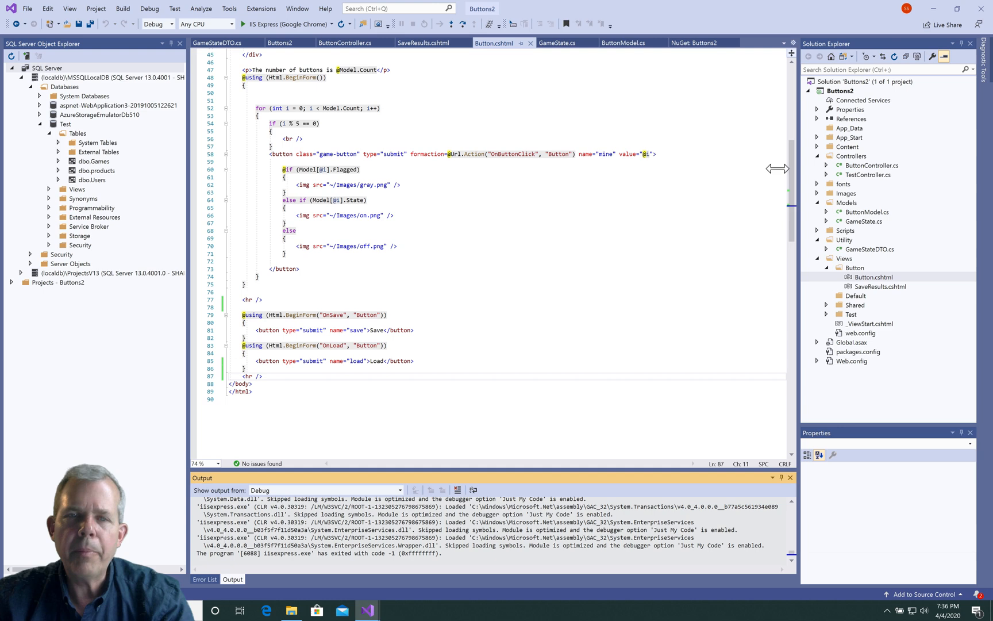
Step: Start debugging, go to /Button, load the saved grid and return to see it restored
left_click(248, 25)
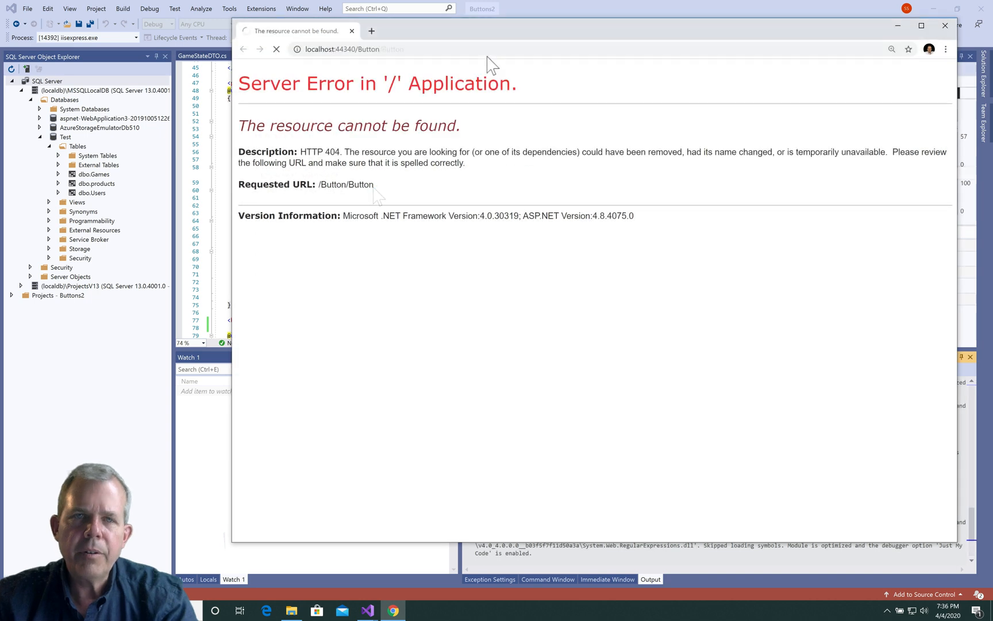
left_click(275, 49)
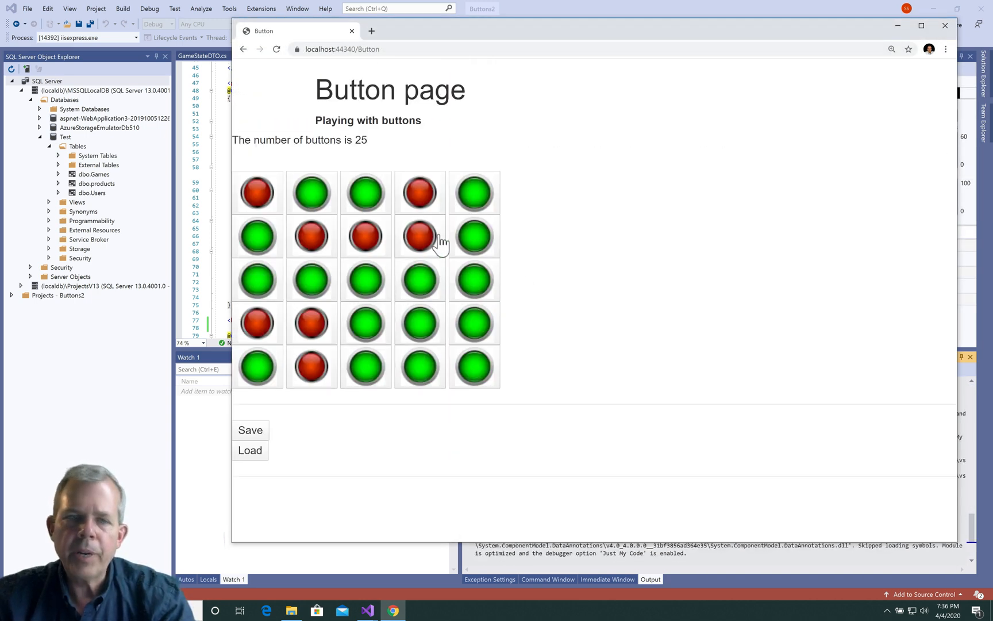
left_click(249, 449)
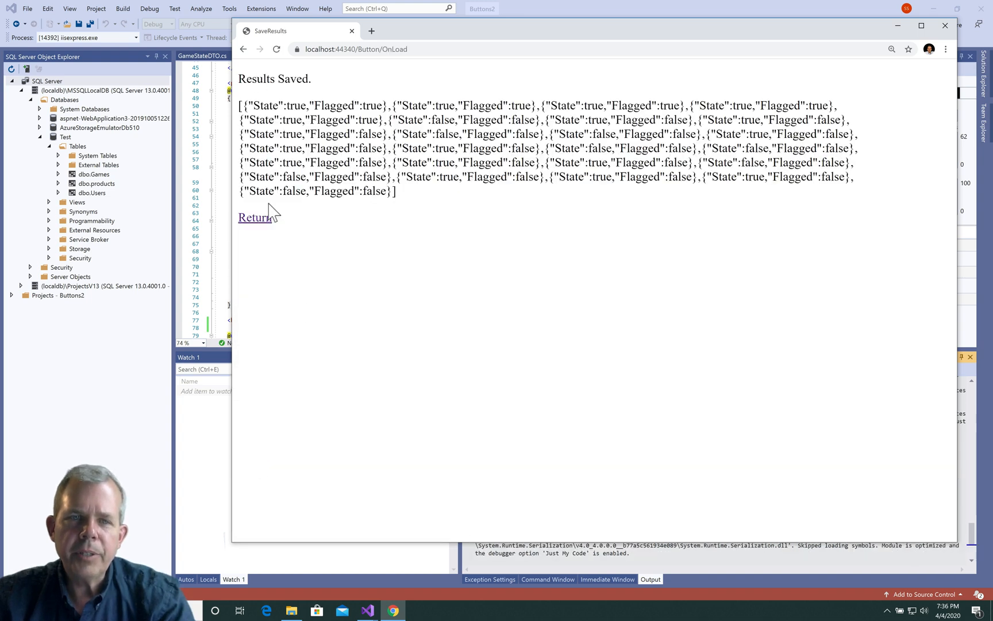
left_click(254, 217)
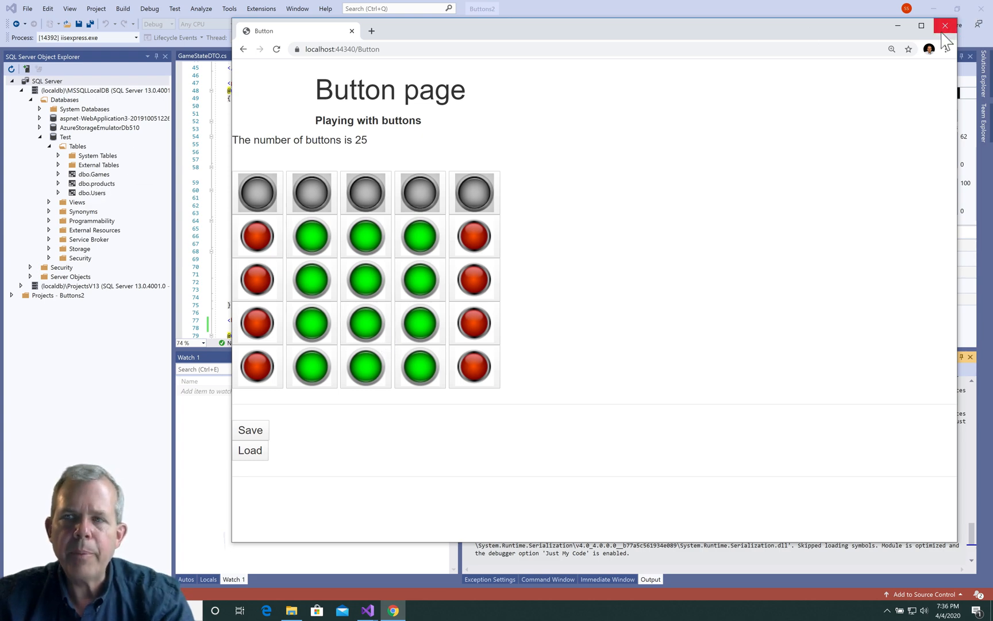
Step: Close Chrome, view dbo.Games structure and data, widening GameString to show full JSON values
left_click(944, 25)
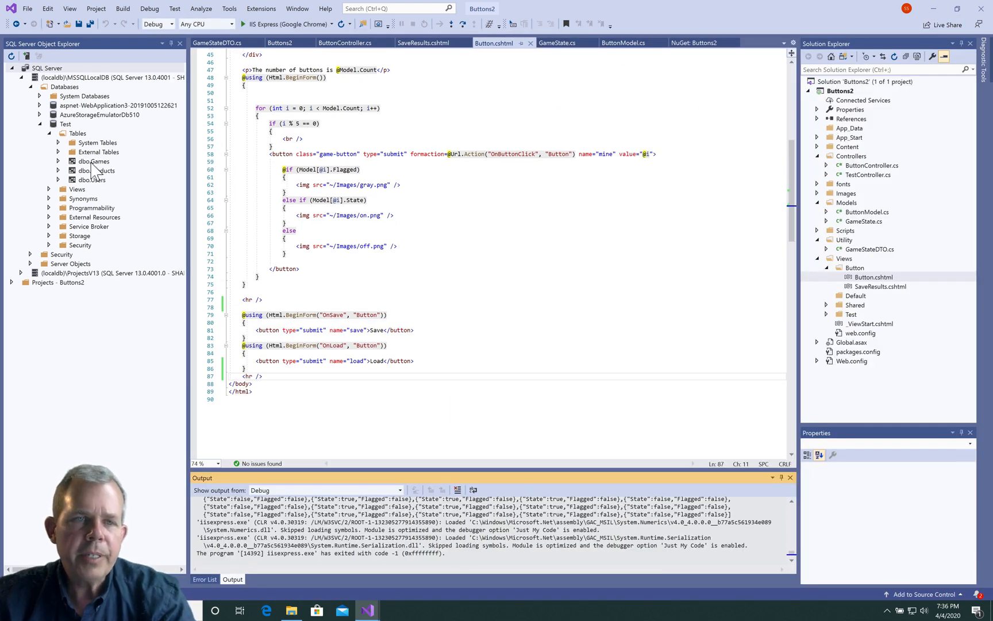
left_click(94, 161)
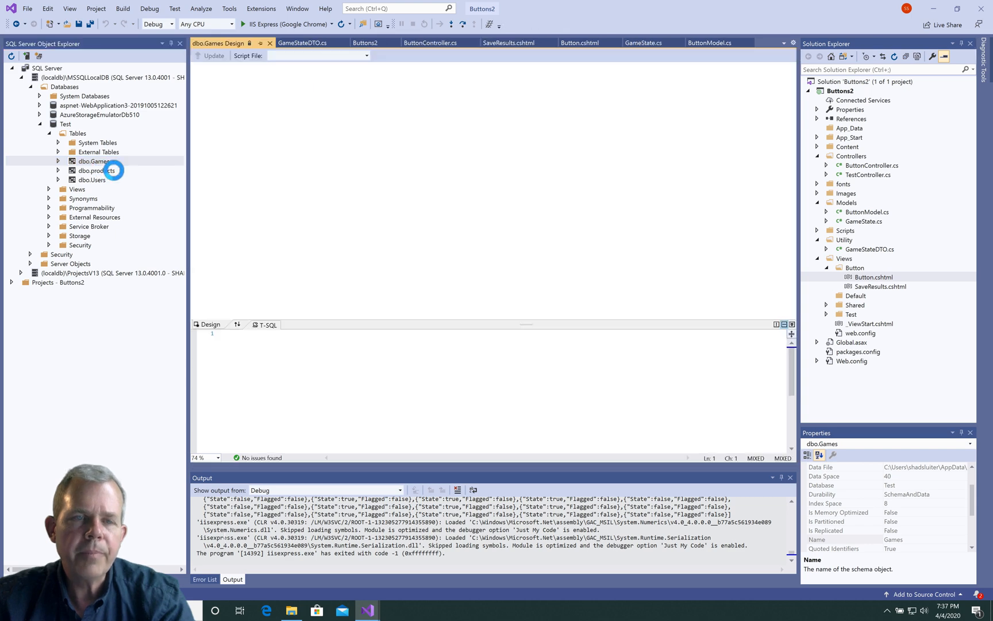
double_click(94, 161)
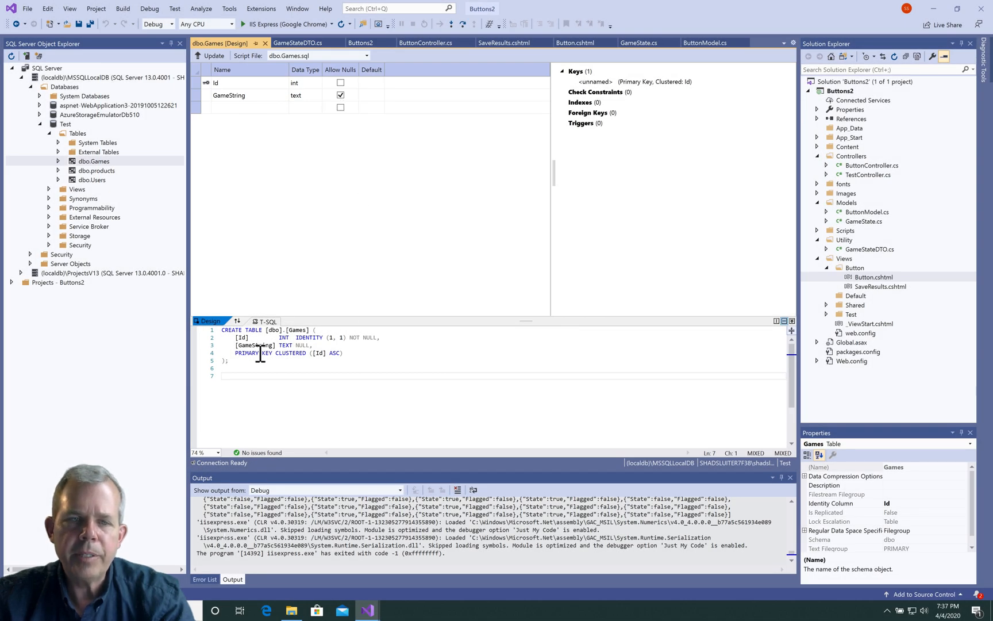
mouse_move(132, 169)
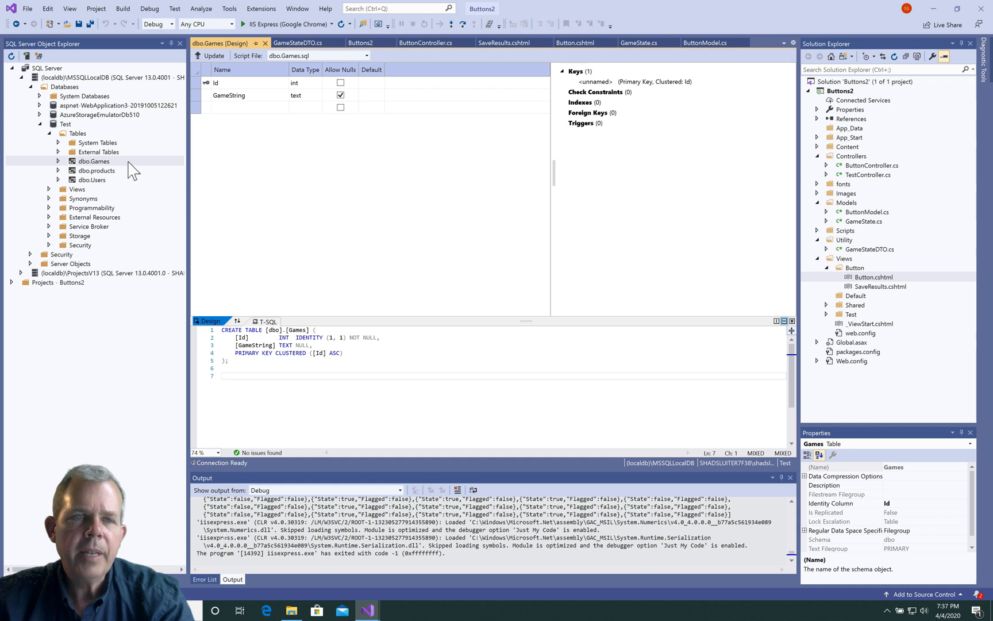
right_click(93, 161)
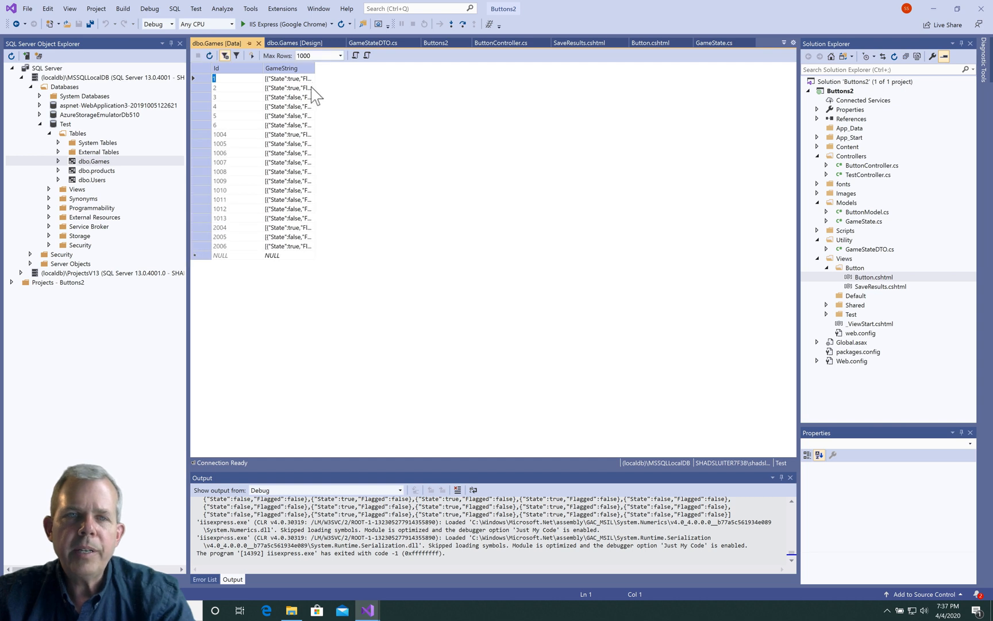
mouse_move(314, 74)
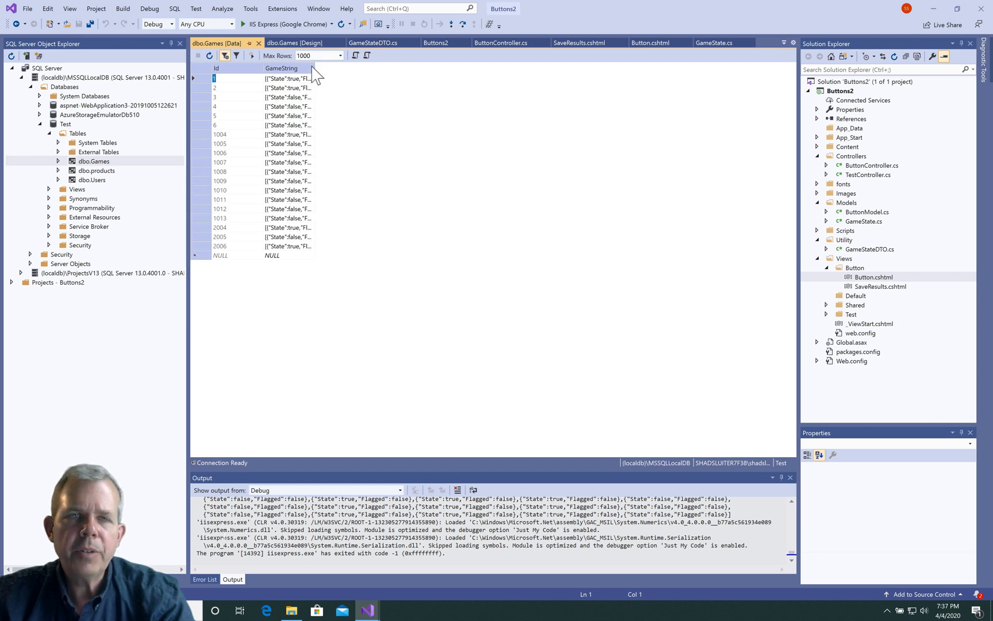
mouse_move(320, 75)
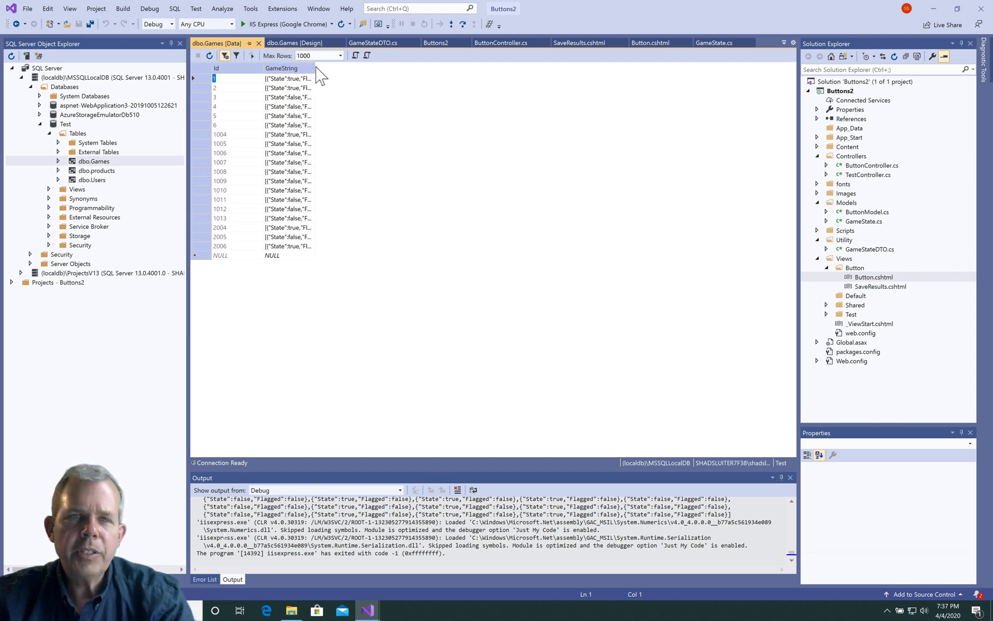
left_click_drag(317, 68, 678, 68)
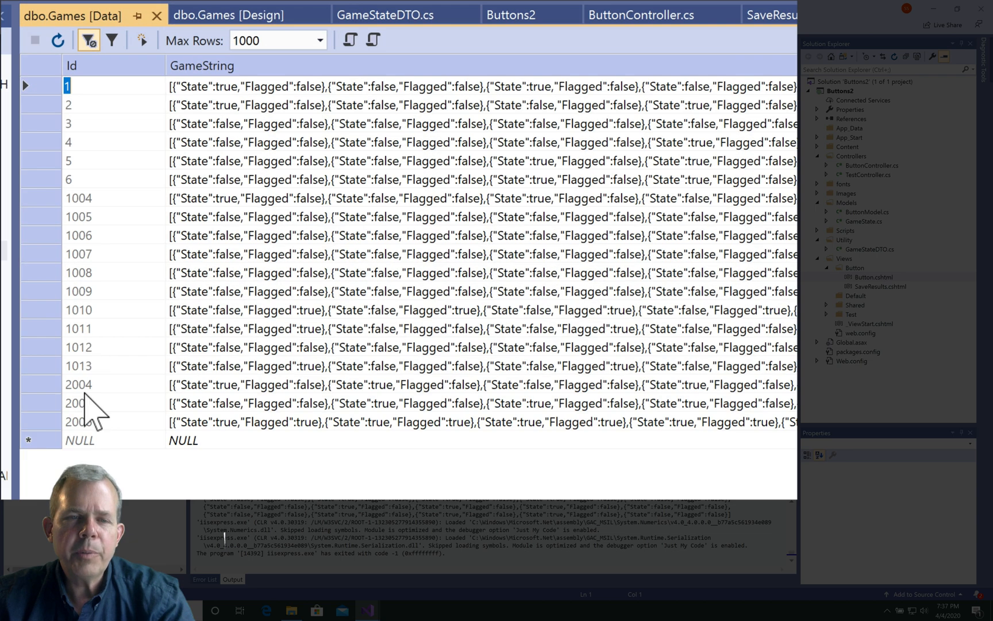
mouse_move(323, 348)
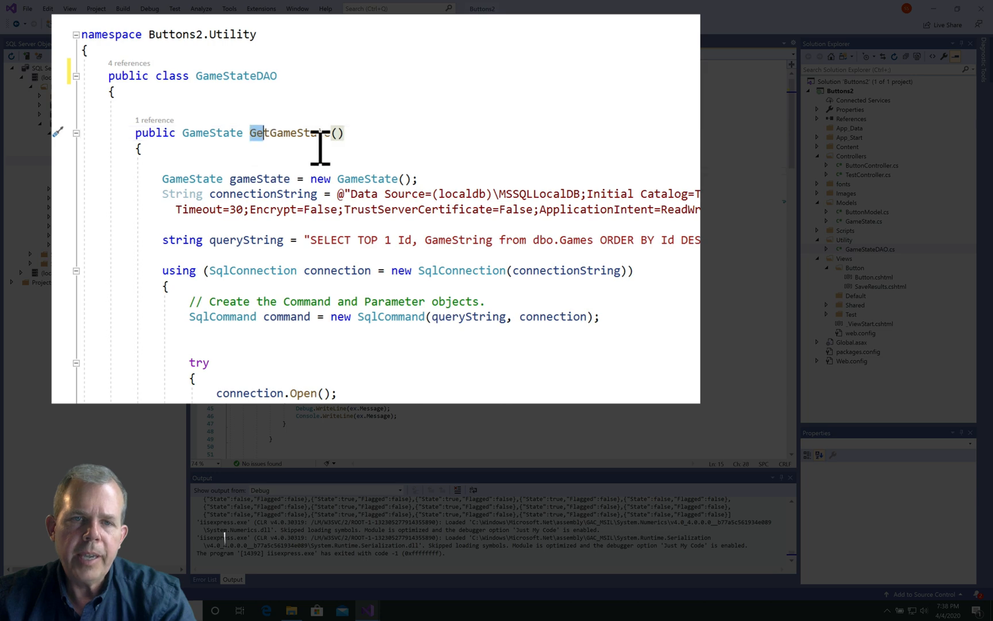
Step: Collapse the GetGameState method body in GameStateDAO.cs, leaving its signature visible
double_click(289, 132)
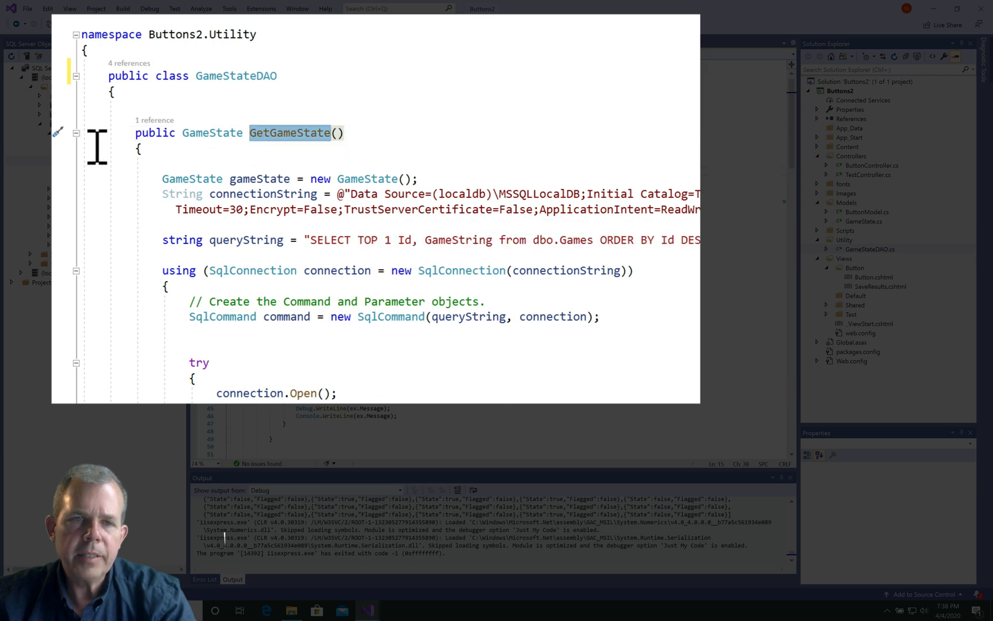
left_click(75, 132)
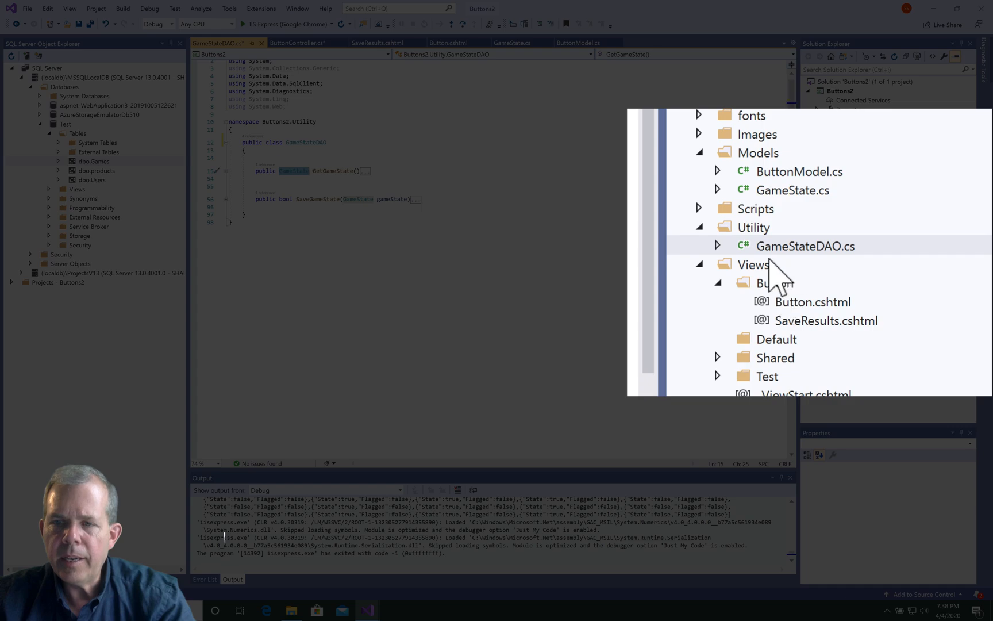
Step: Review GameState.cs with its ID property, then ButtonController's OnButtonClick, OnSave and OnLoad actions
left_click(793, 190)
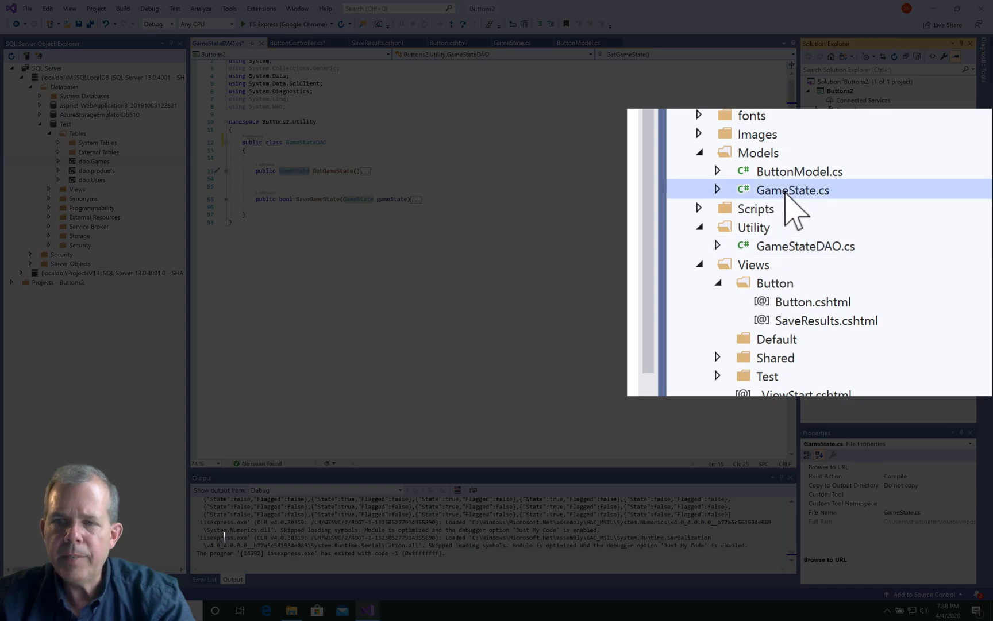
double_click(793, 190)
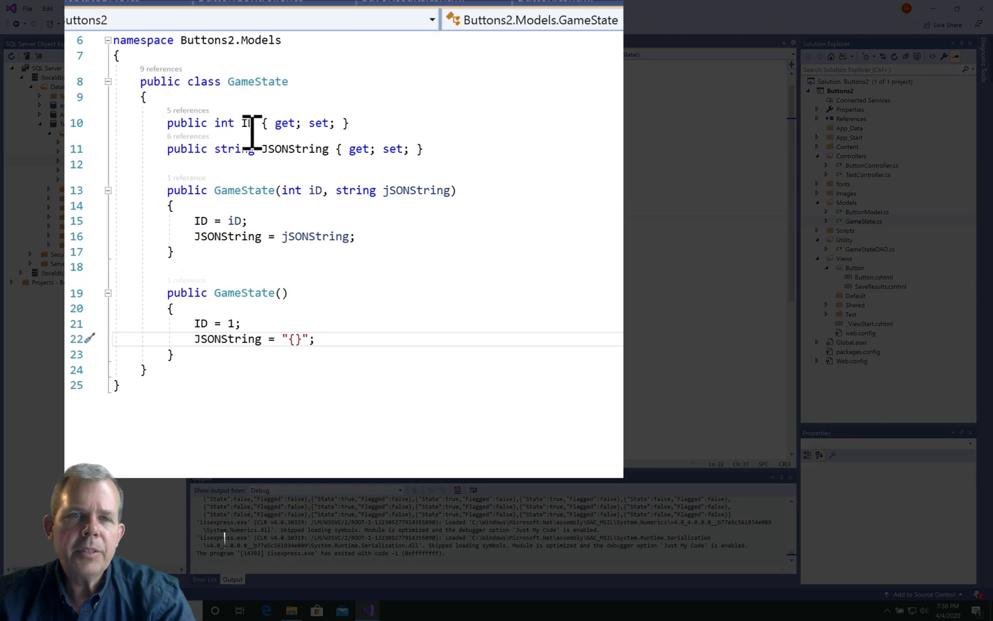
double_click(248, 123)
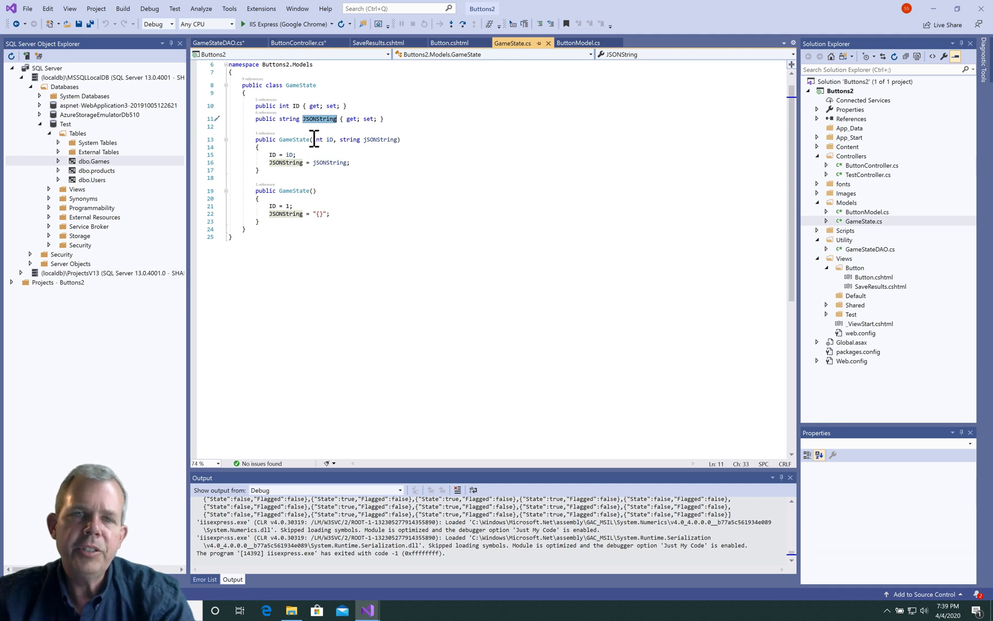
mouse_move(321, 119)
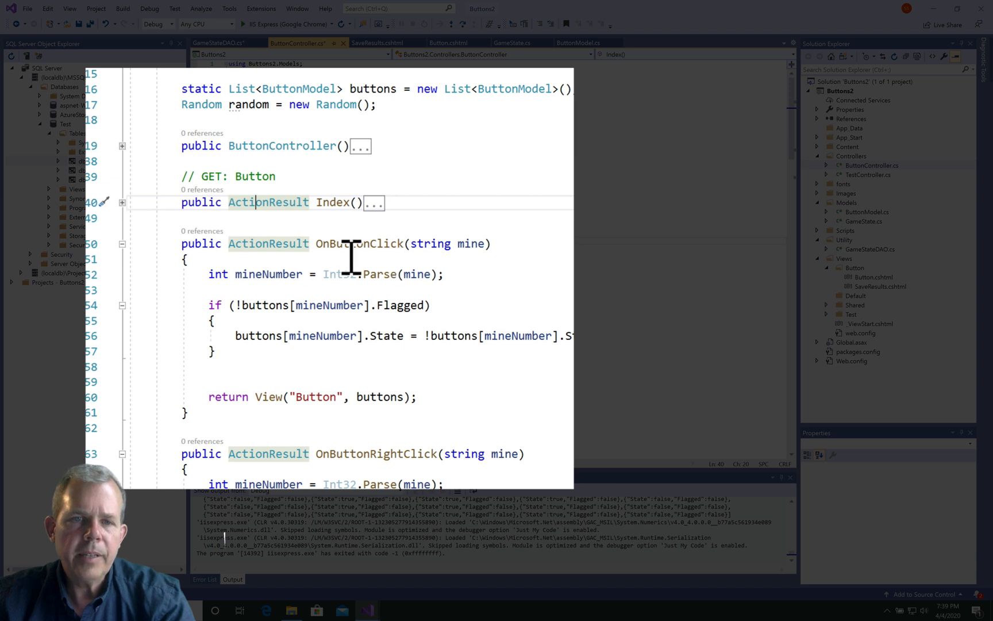
double_click(360, 244)
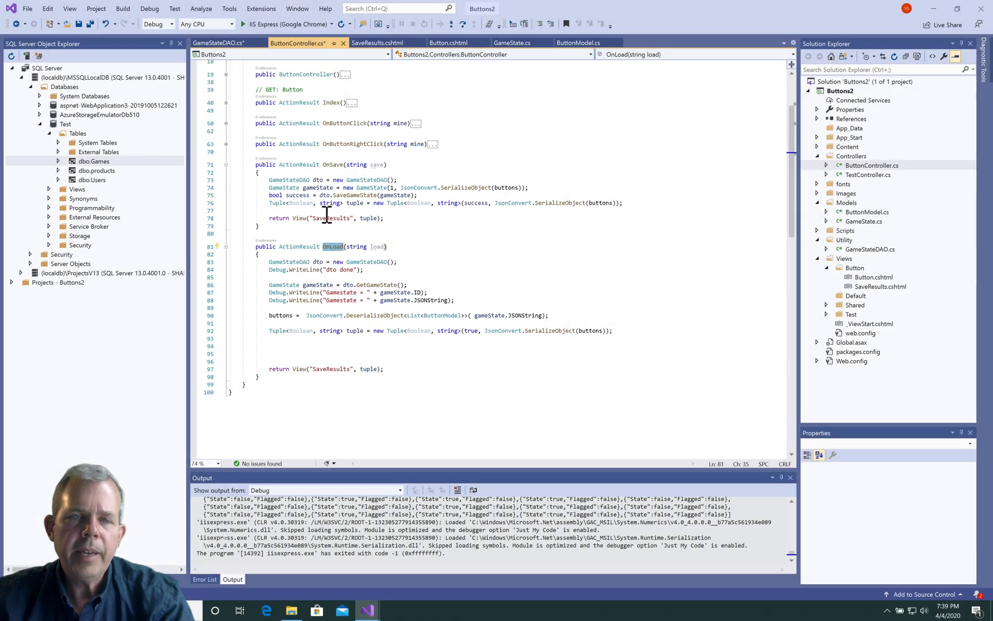
mouse_move(350, 273)
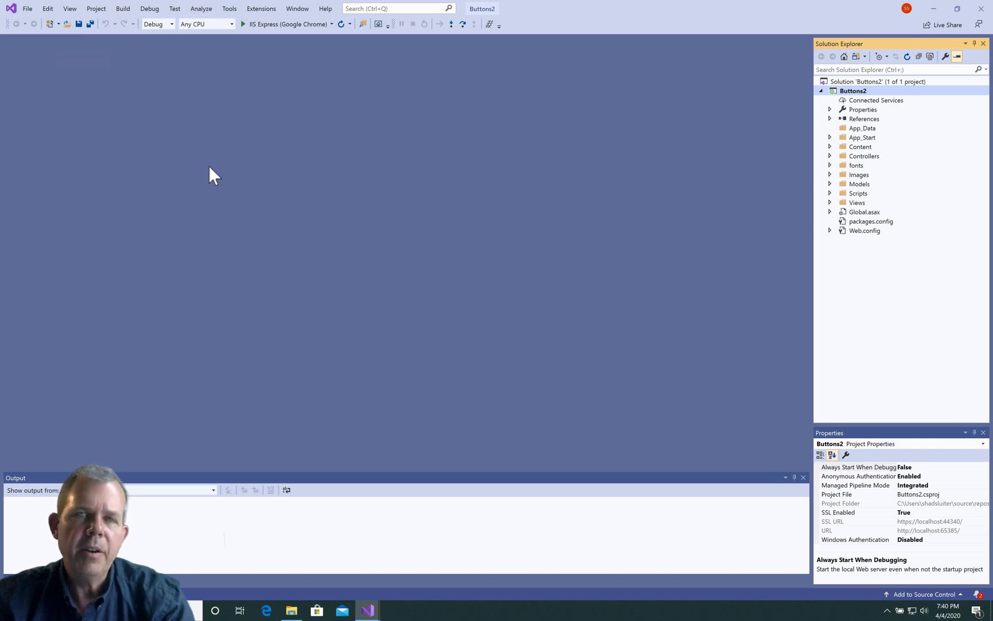
mouse_move(17, 61)
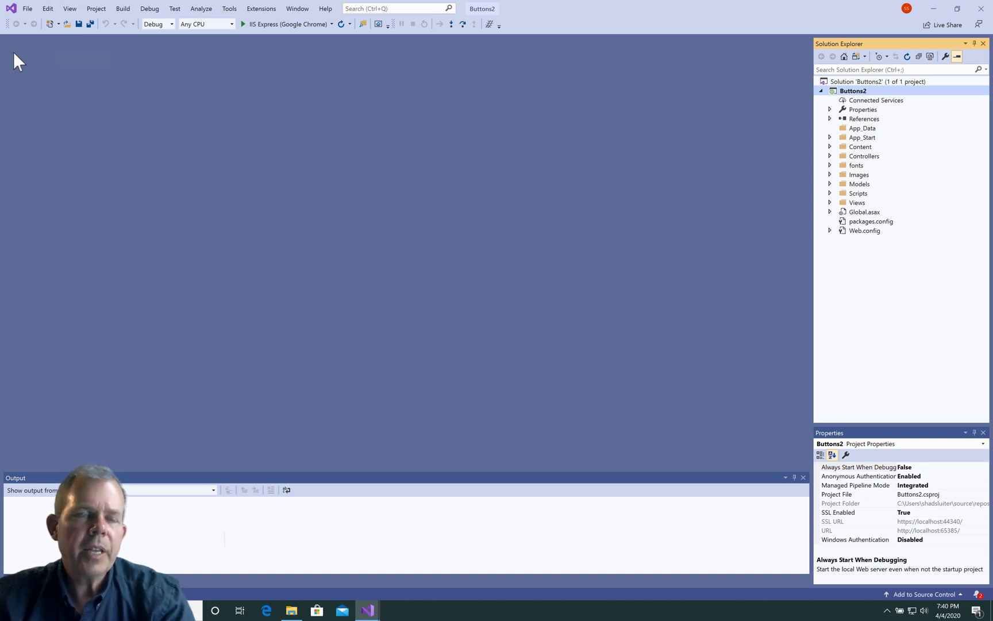
Step: Reopen SQL Server Object Explorer from the View menu and select the Buttons2 project
left_click(69, 8)
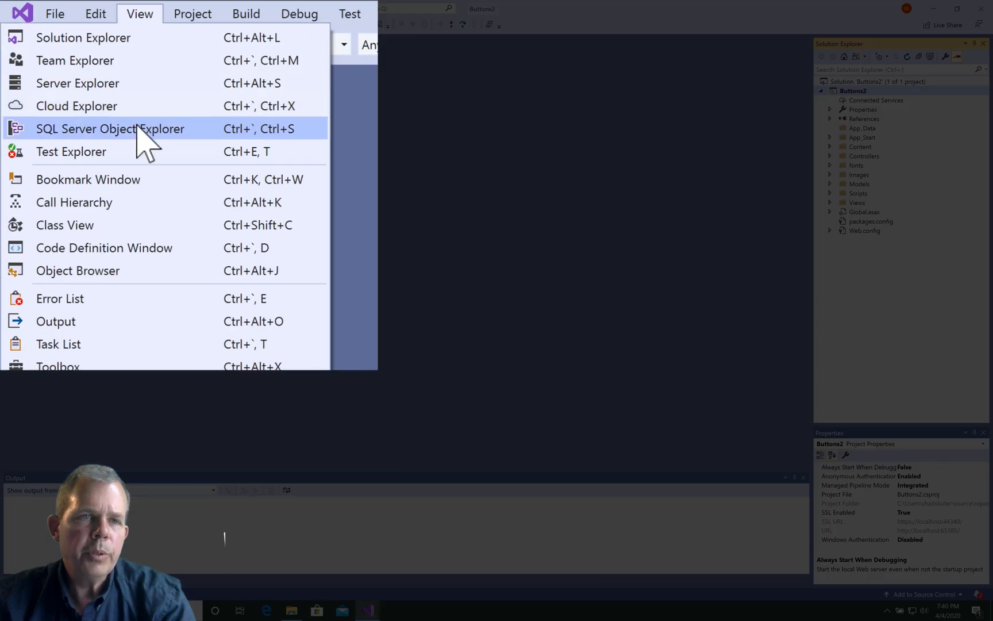
left_click(110, 128)
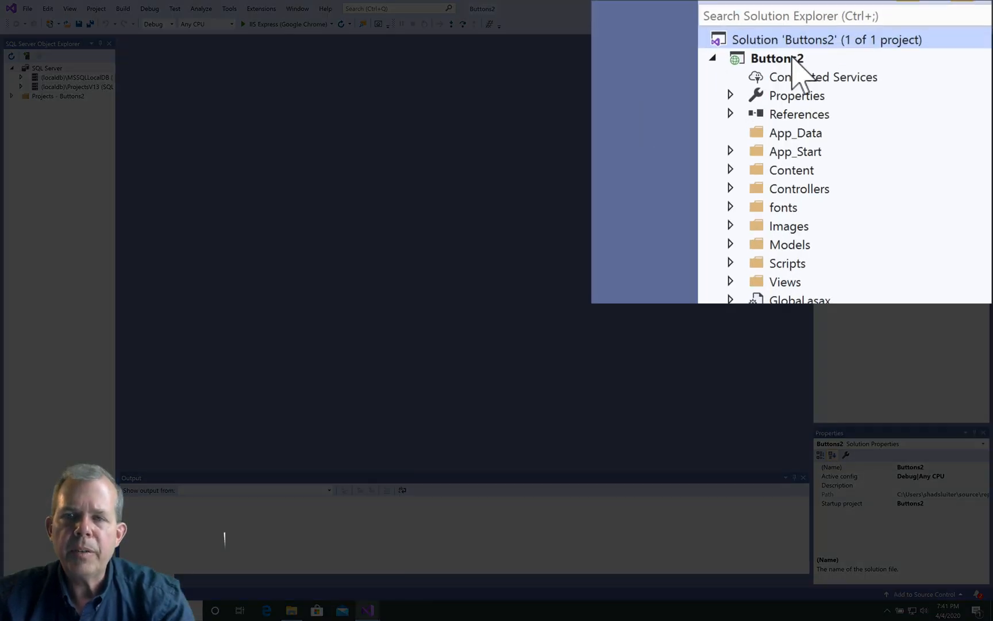
left_click(776, 57)
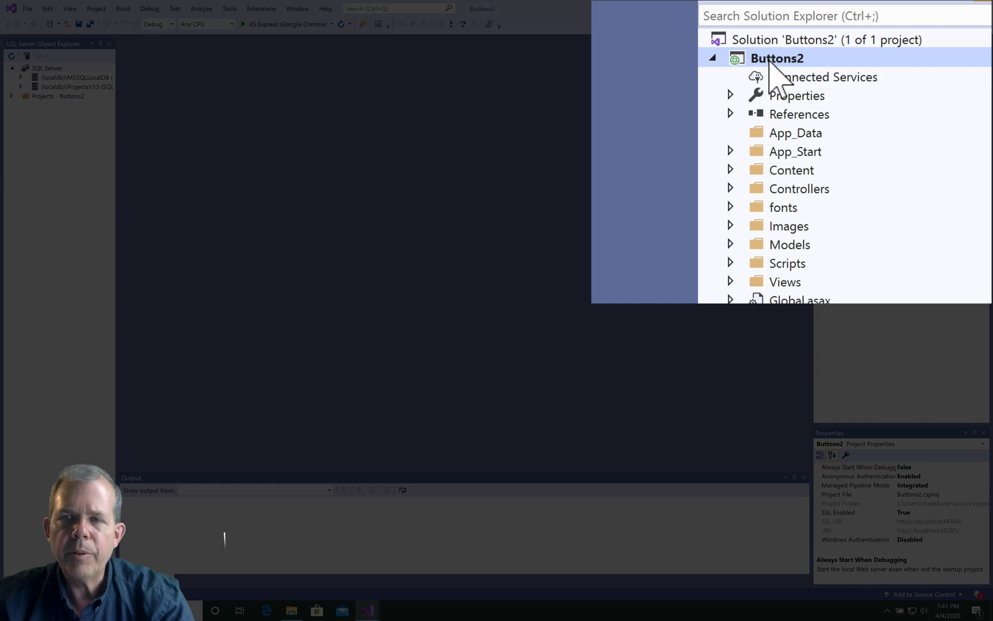
right_click(776, 57)
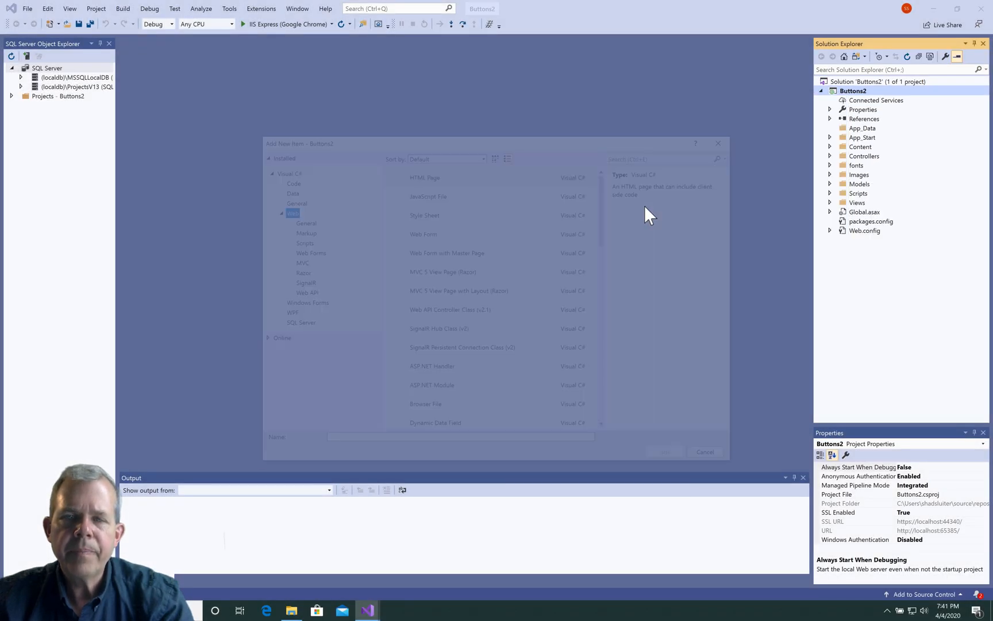
left_click(123, 141)
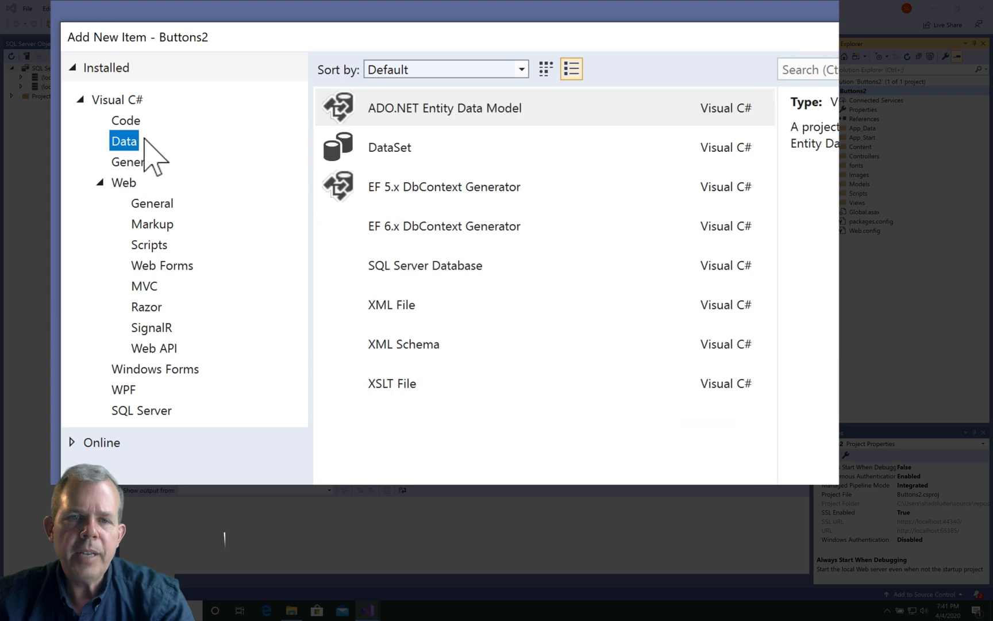
left_click(424, 265)
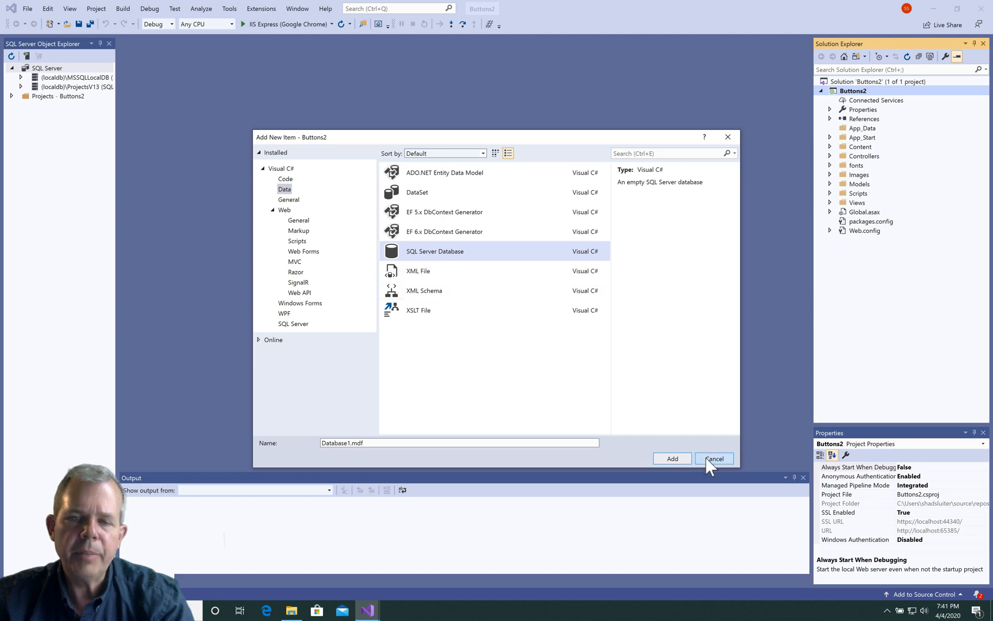
left_click(714, 458)
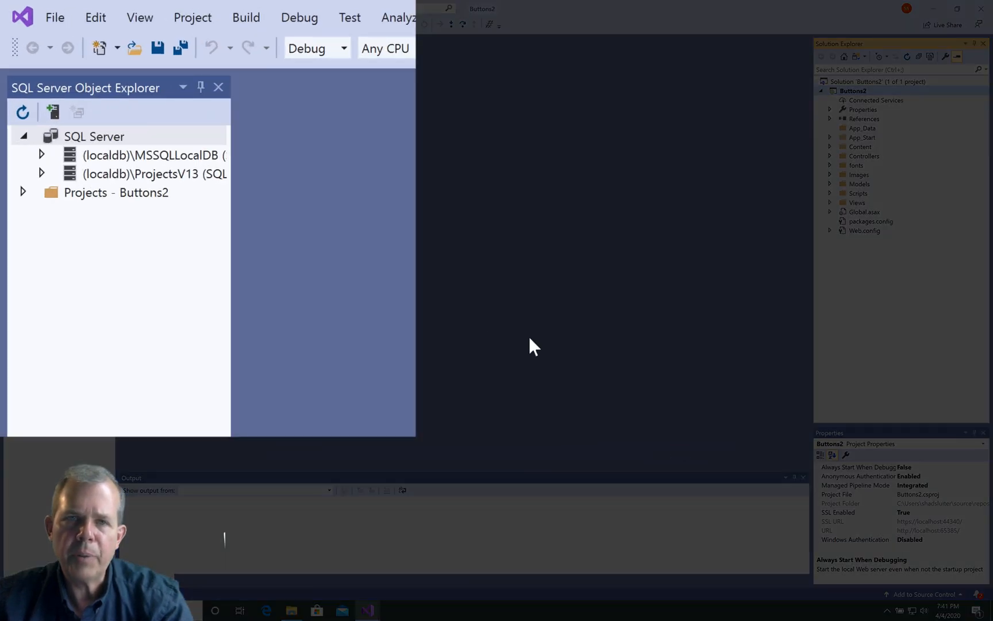
mouse_move(150, 154)
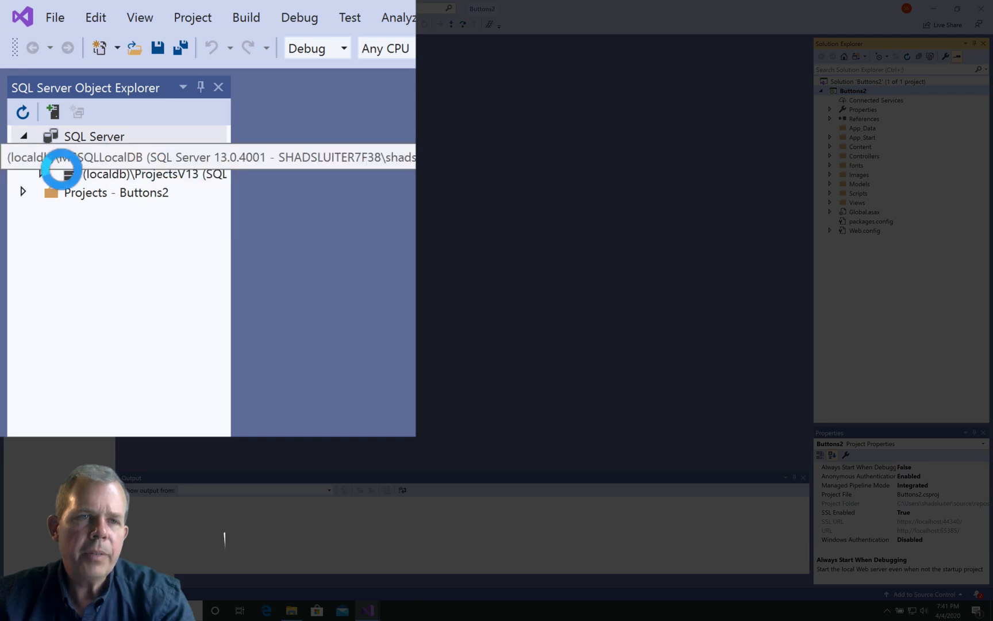
Step: Expand (localdb)\MSSQLLocalDB > Databases > Test > Tables, showing dbo.products and dbo.Users
left_click(41, 154)
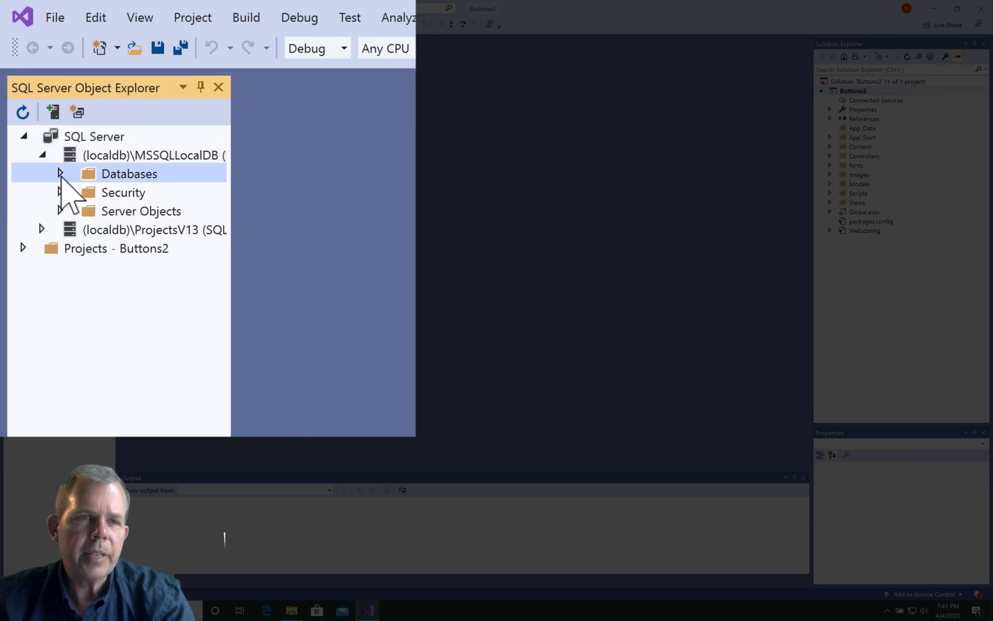
left_click(58, 174)
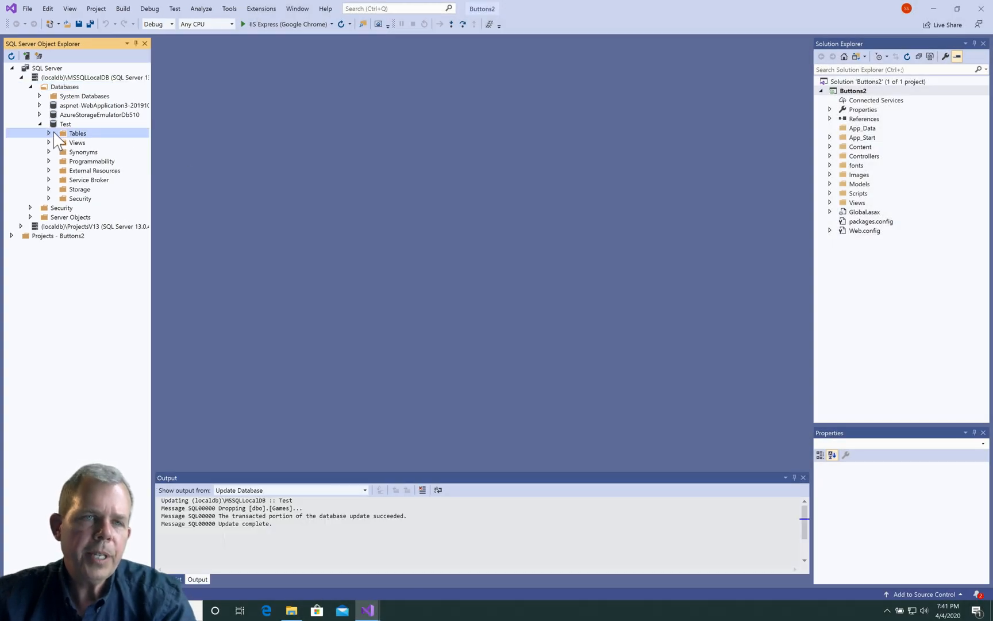
left_click(48, 133)
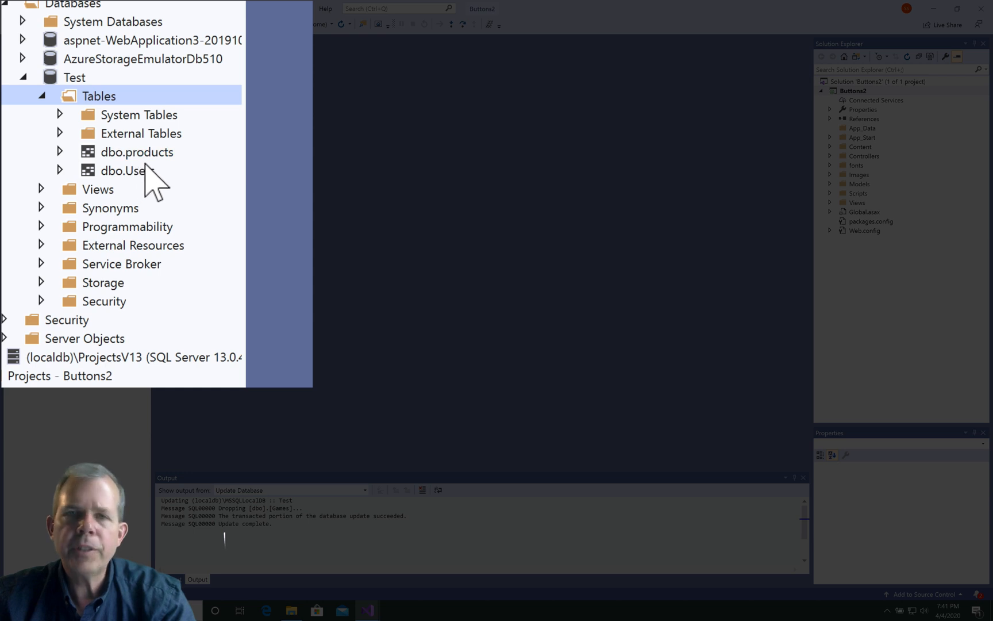
mouse_move(156, 193)
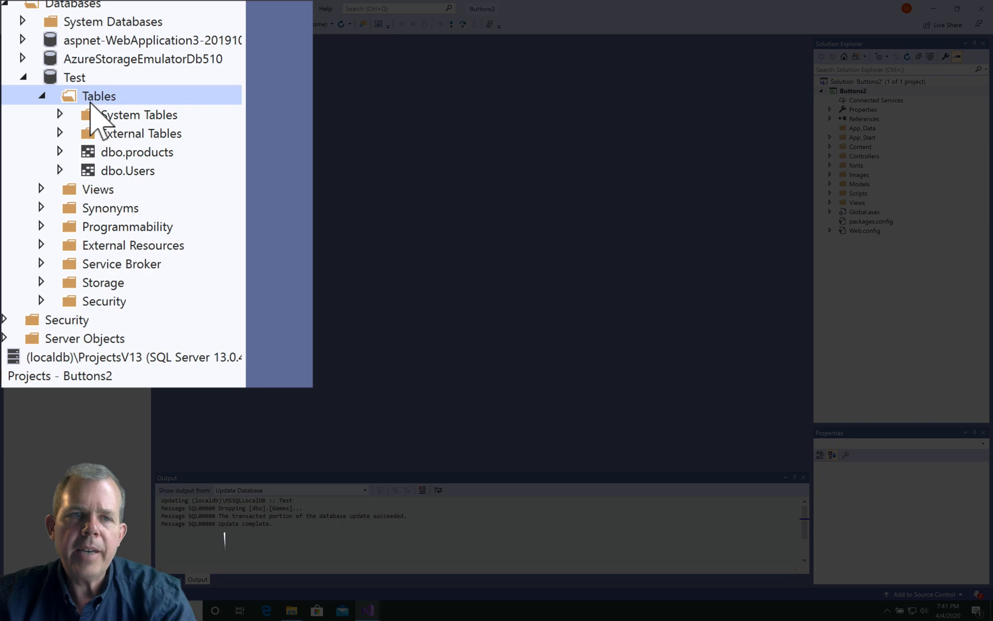
right_click(98, 95)
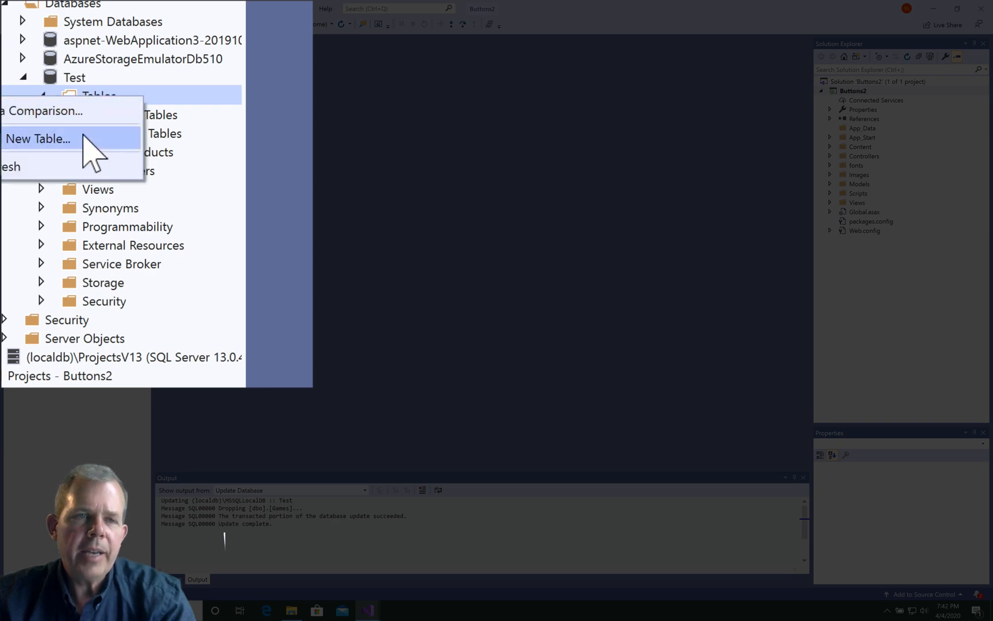
Step: Create a new table and add a nullable GameString column of type text under Id
left_click(37, 138)
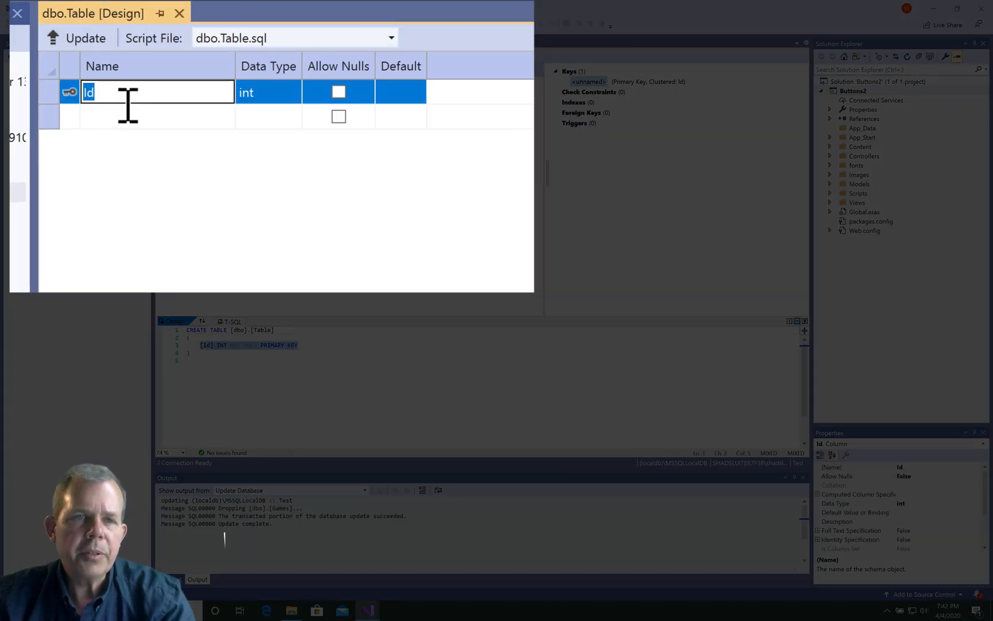
mouse_move(123, 143)
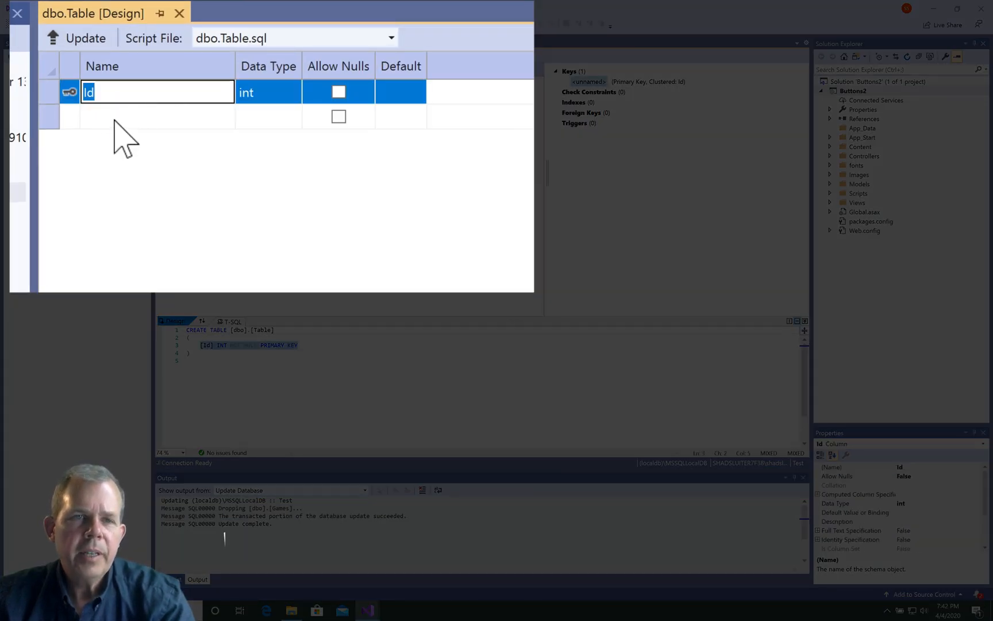
type("GameString")
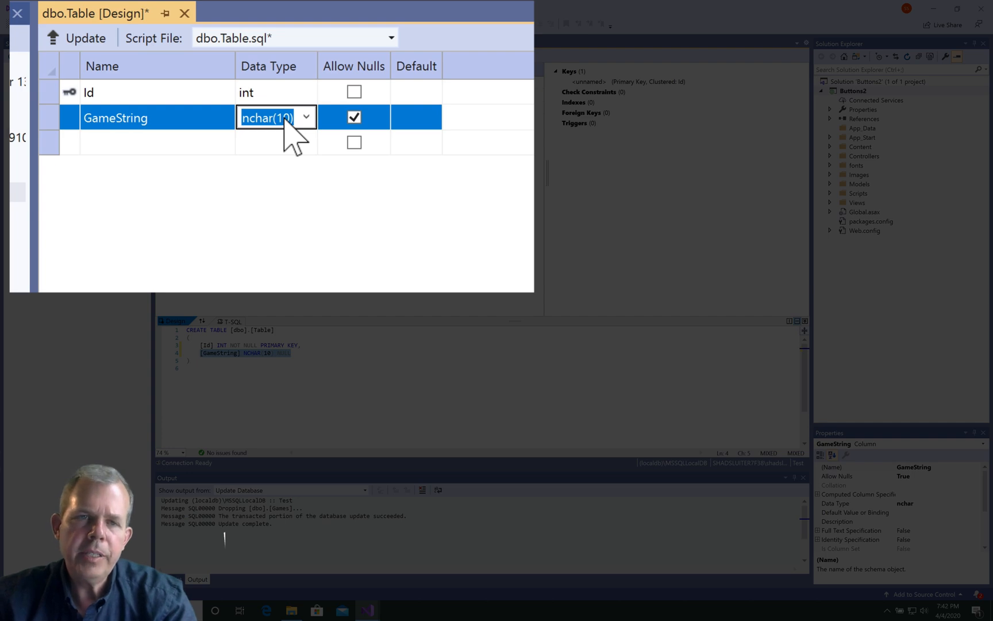
left_click(305, 117)
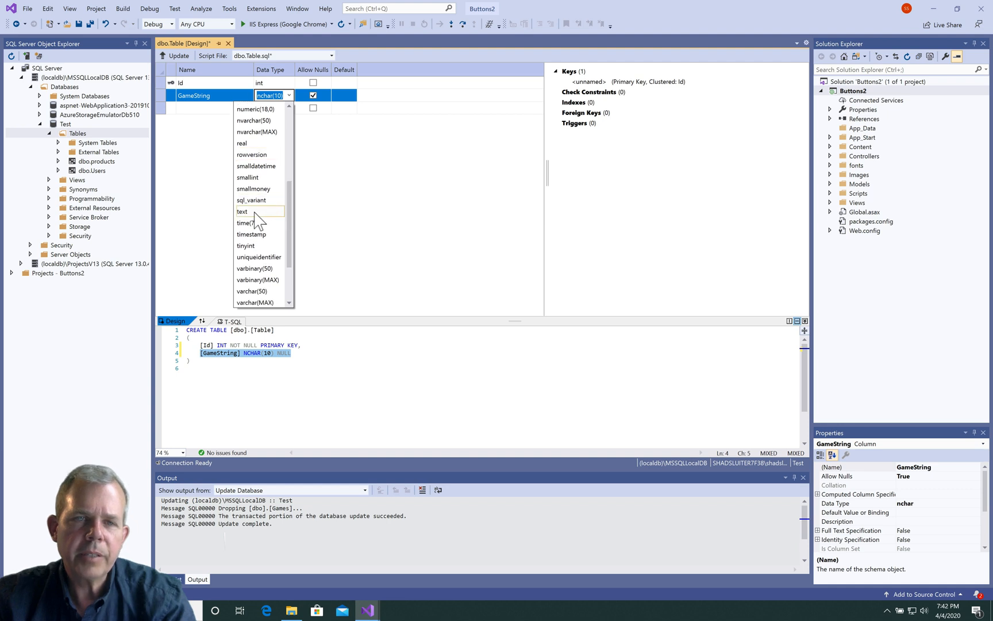
left_click(242, 211)
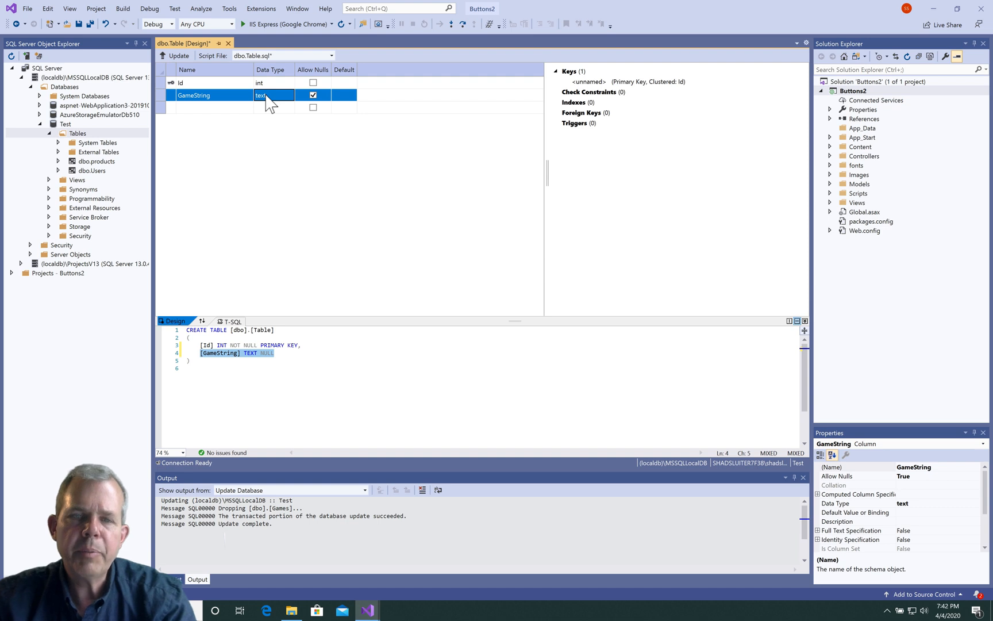
mouse_move(292, 92)
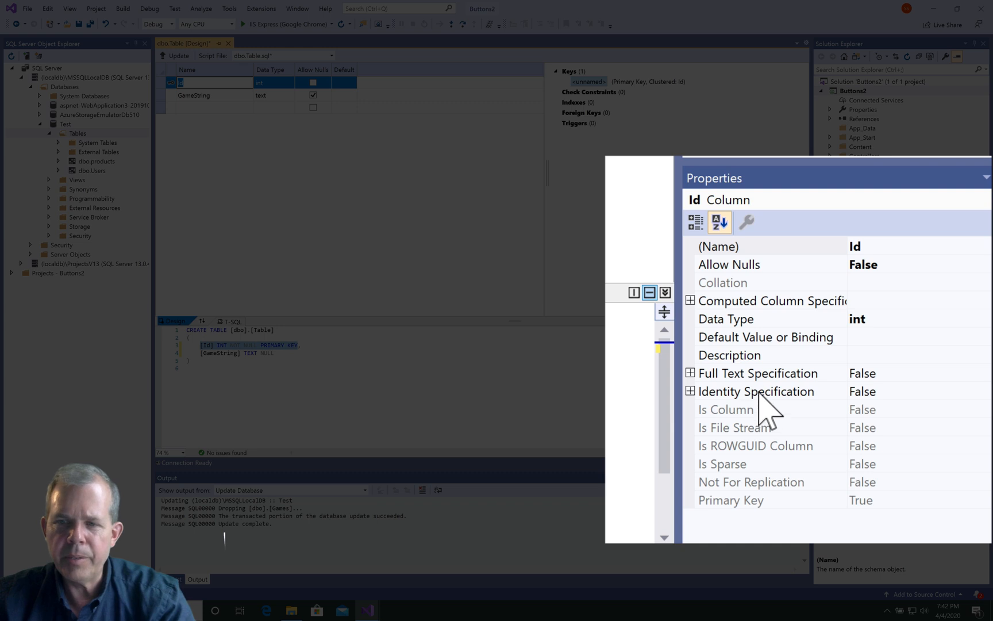
Step: Set Id's Identity Specification to True with seed 1 and increment 1
left_click(756, 391)
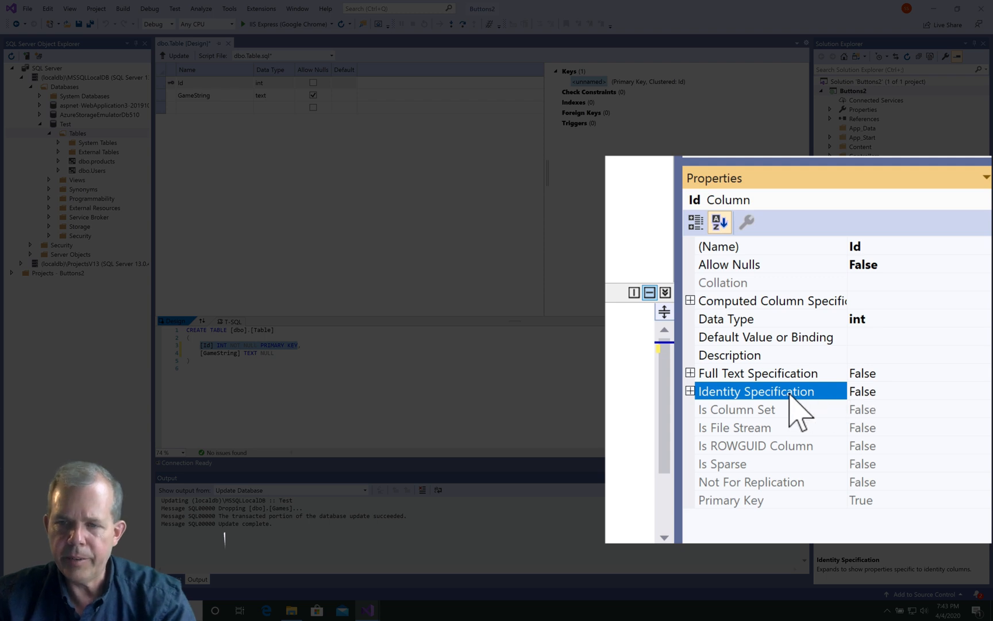
mouse_move(697, 405)
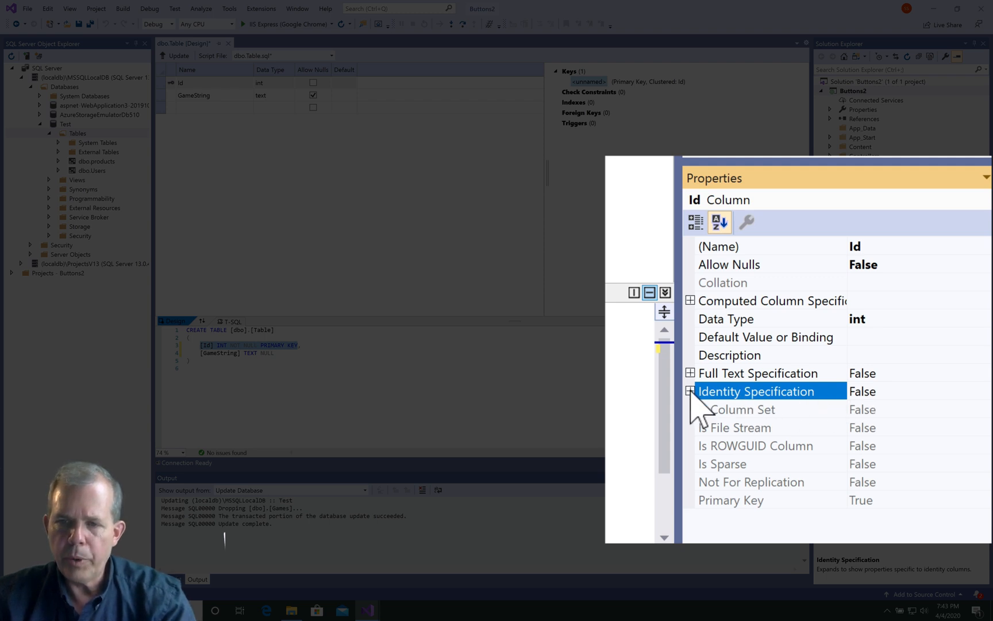
left_click(690, 391)
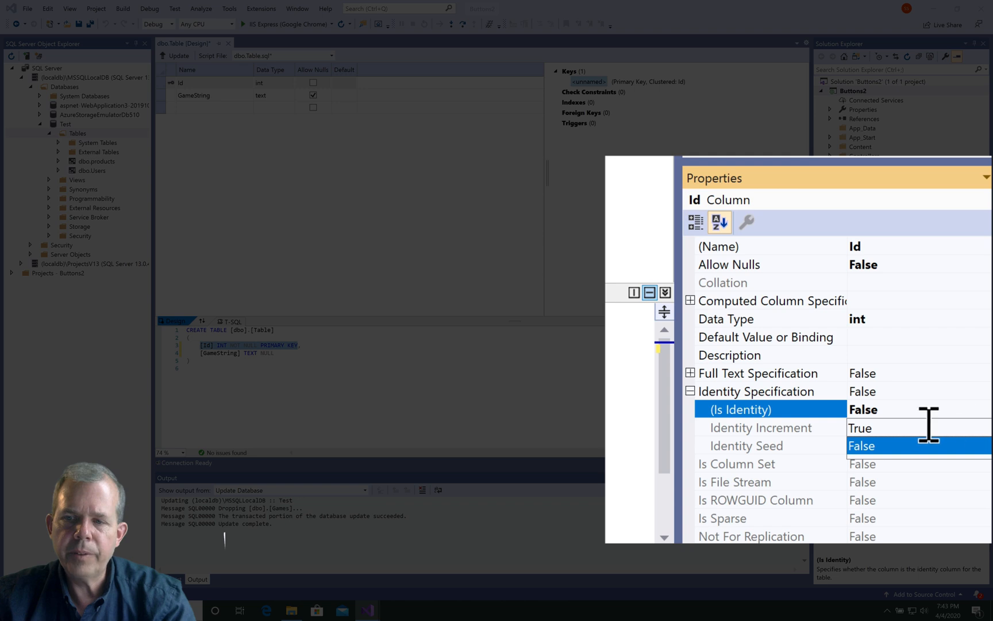
left_click(859, 428)
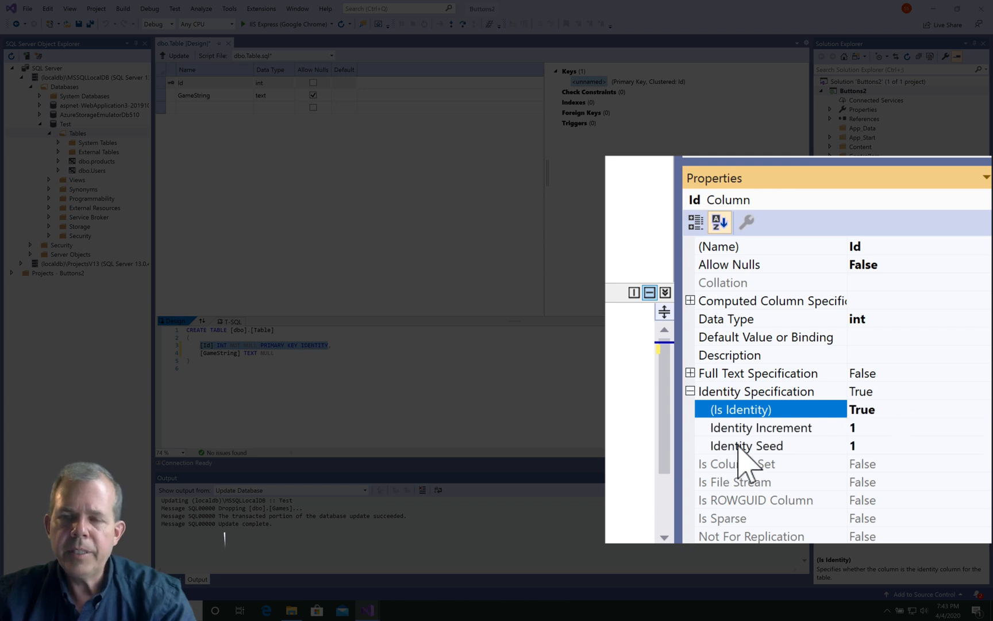
mouse_move(871, 469)
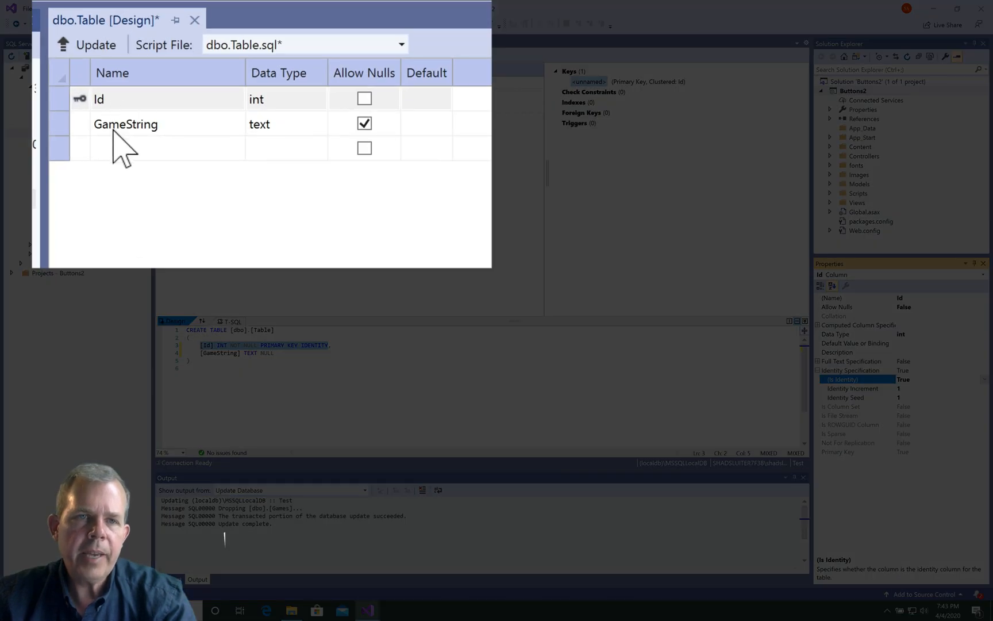
mouse_move(364, 123)
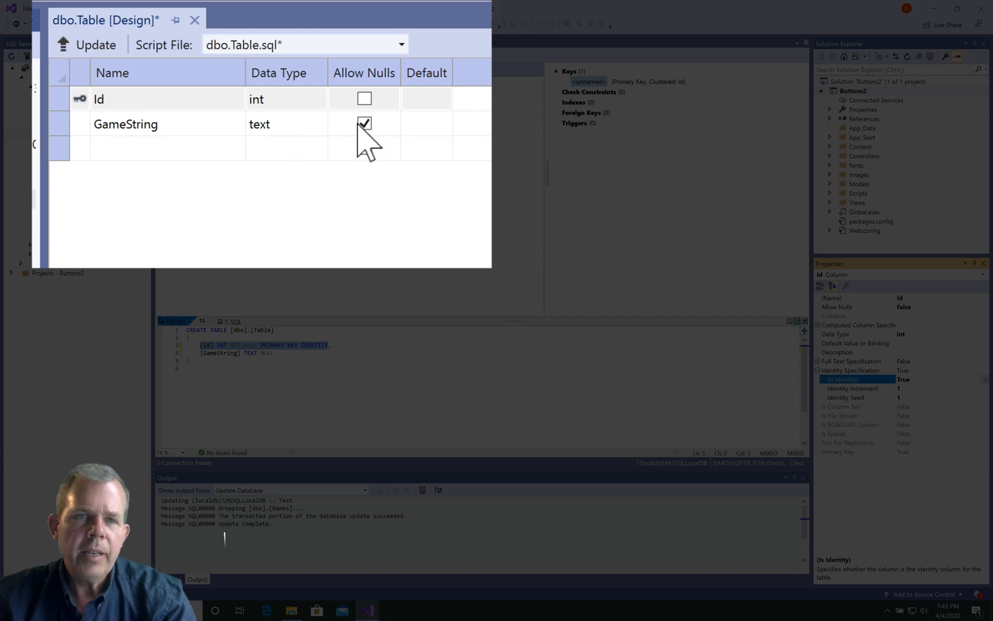
left_click(363, 123)
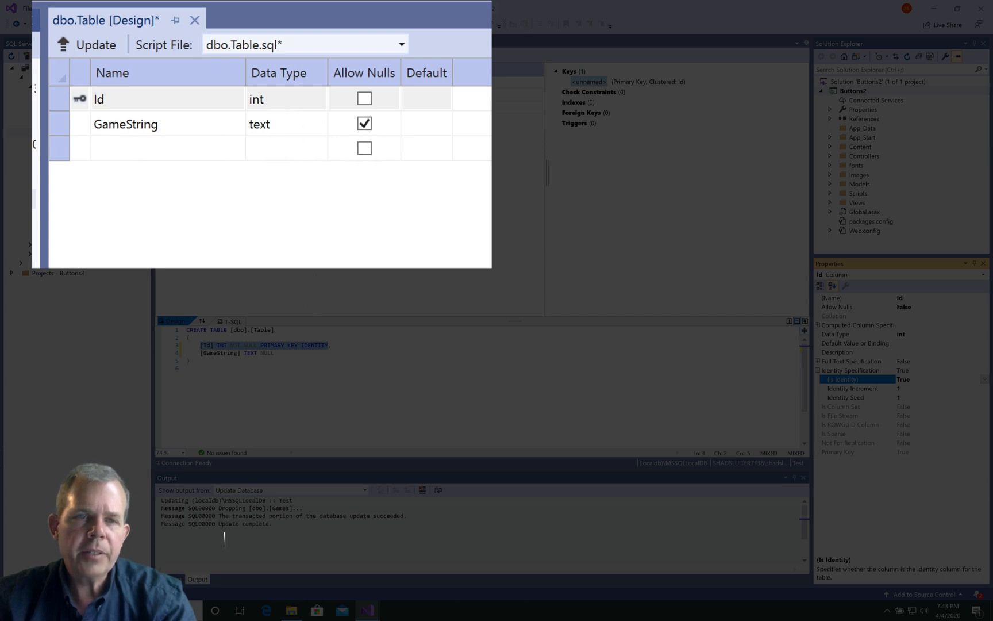
mouse_move(91, 45)
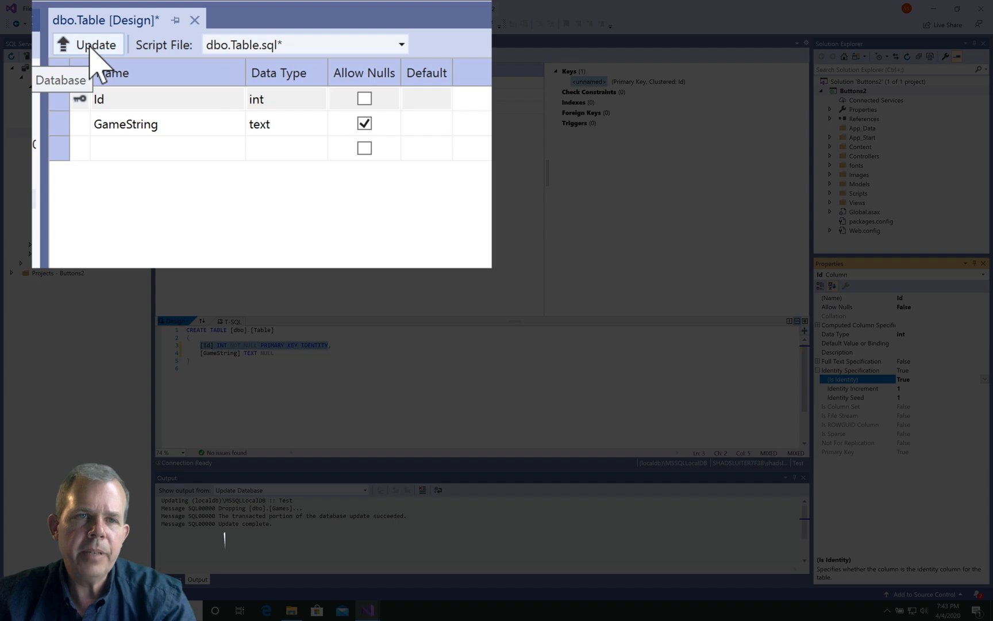
Step: Apply the table creation to the Test database, then attempt to rename dbo.Table
left_click(95, 44)
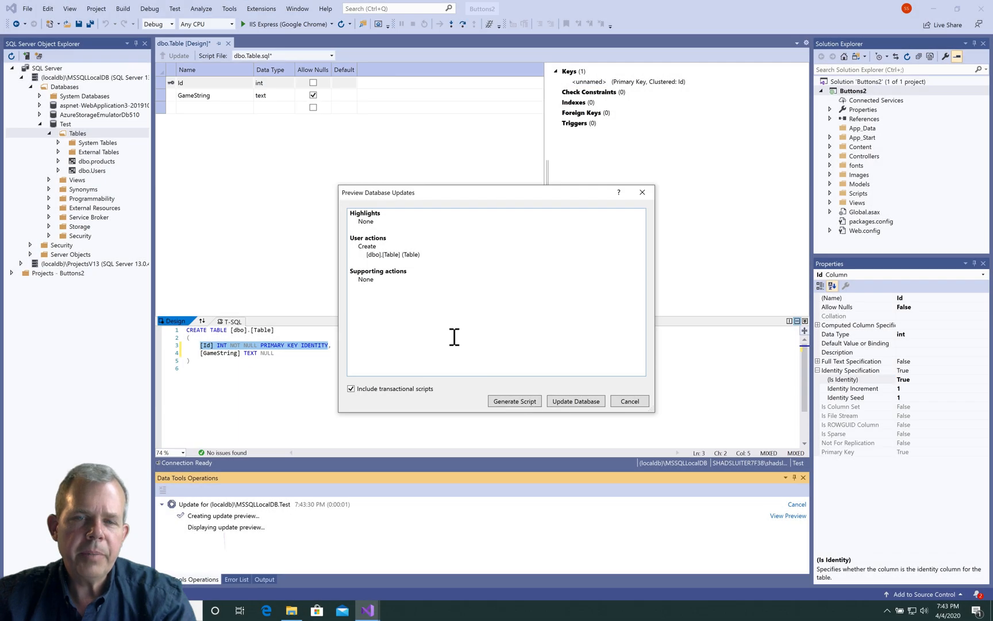
left_click(575, 401)
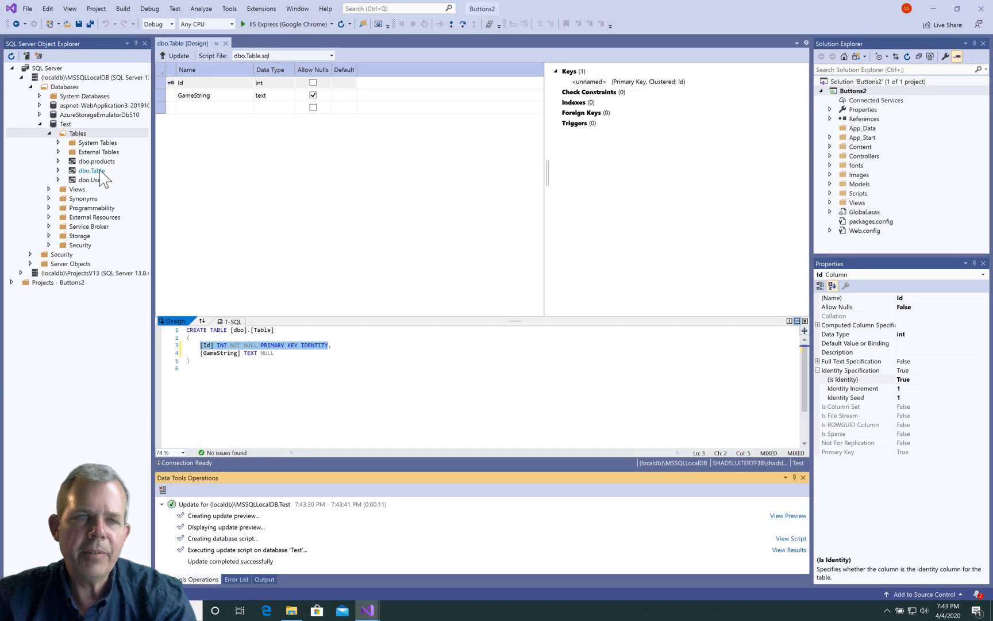
right_click(91, 170)
type("Games")
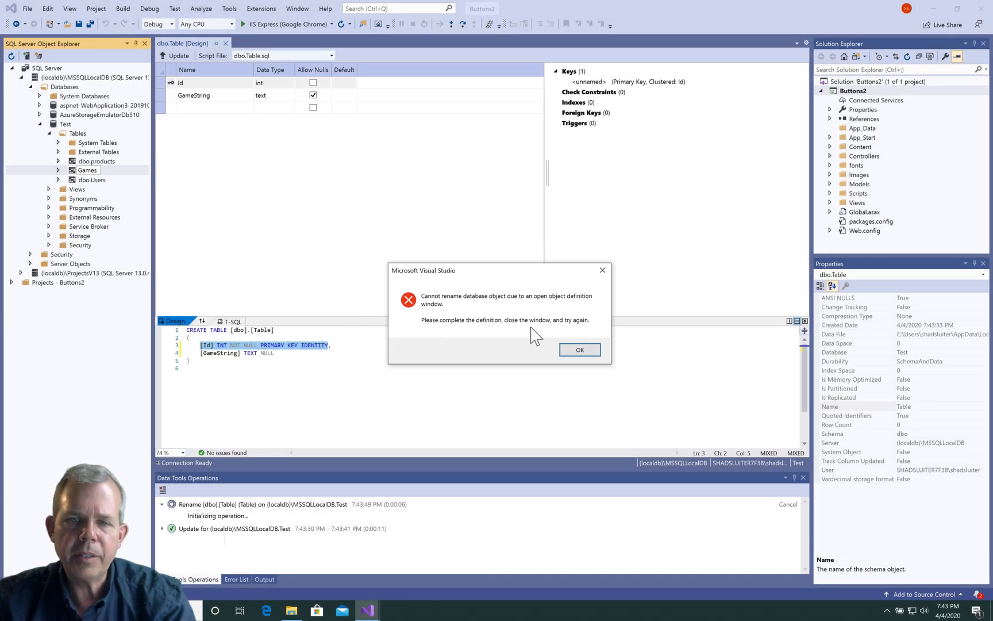
Step: Dismiss the rename error, change the table name to Games in T-SQL and update the database
left_click(579, 349)
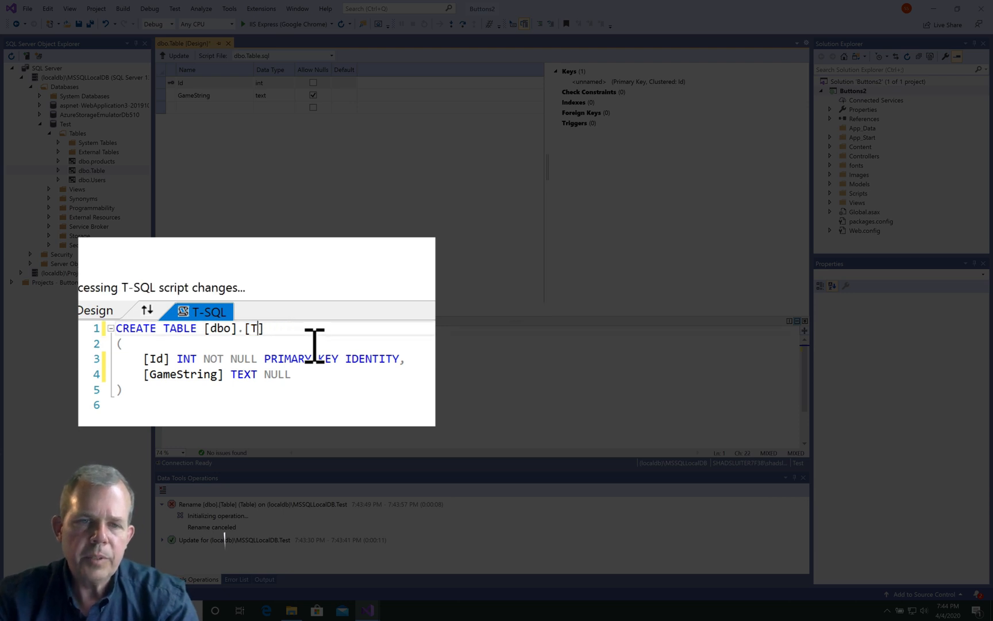
type("Games")
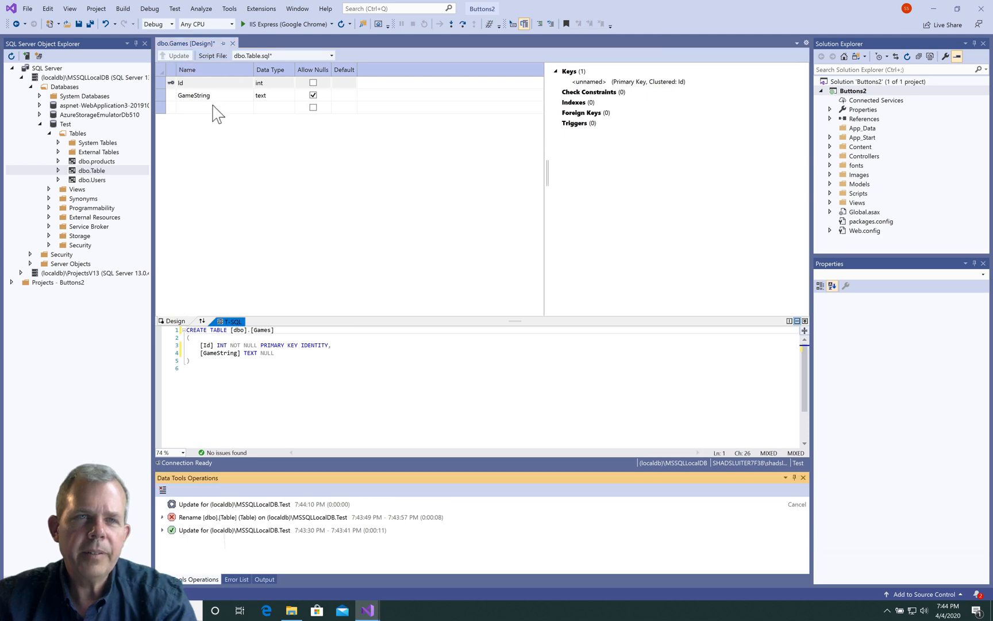
left_click(175, 56)
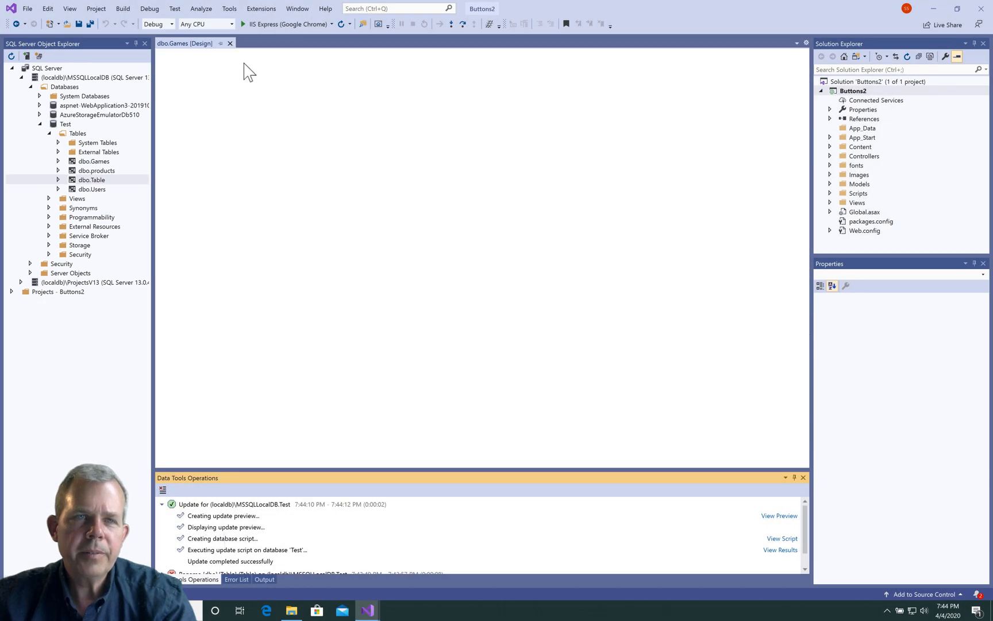
Step: Delete the leftover dbo.Table and view the empty Games data showing Id and GameString
right_click(92, 179)
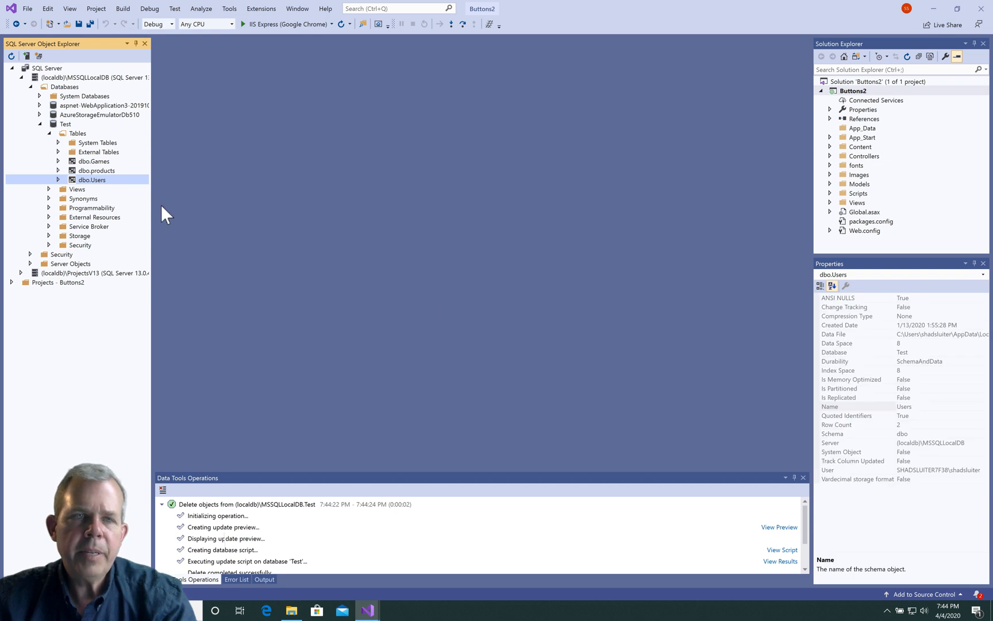
left_click(93, 160)
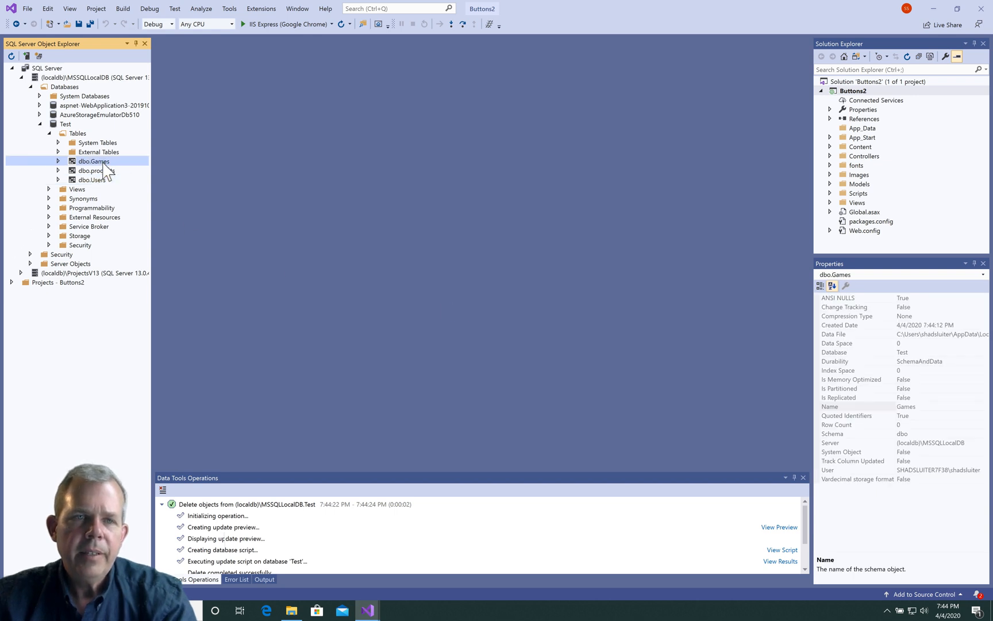
right_click(91, 161)
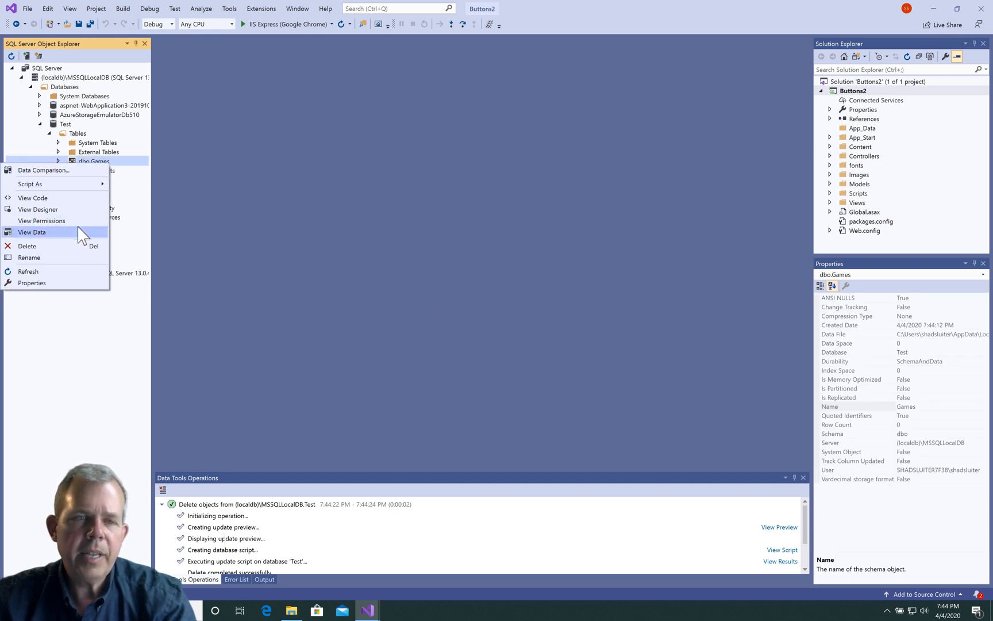
left_click(172, 237)
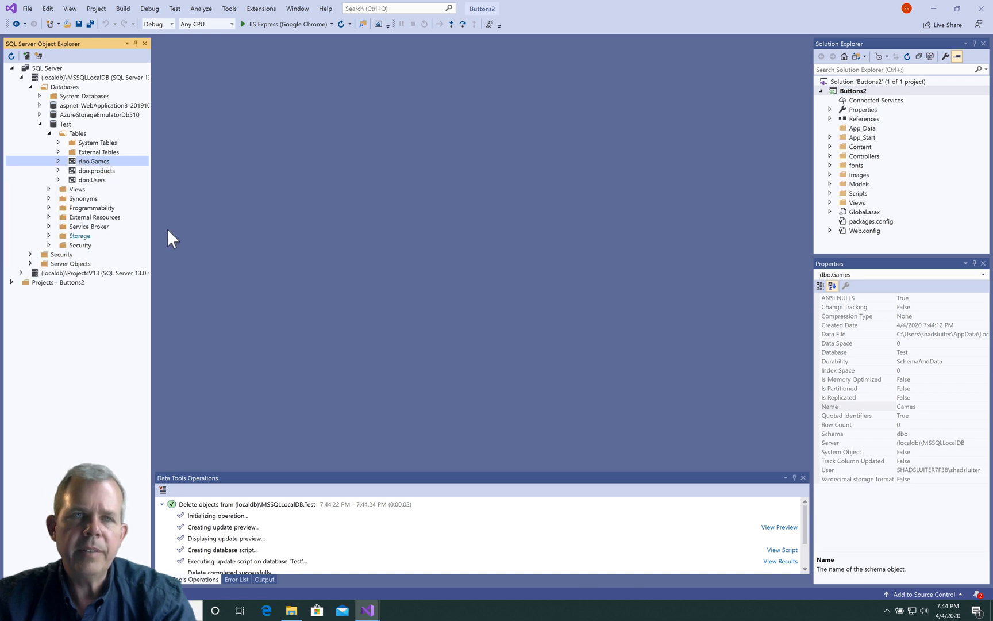
double_click(94, 161)
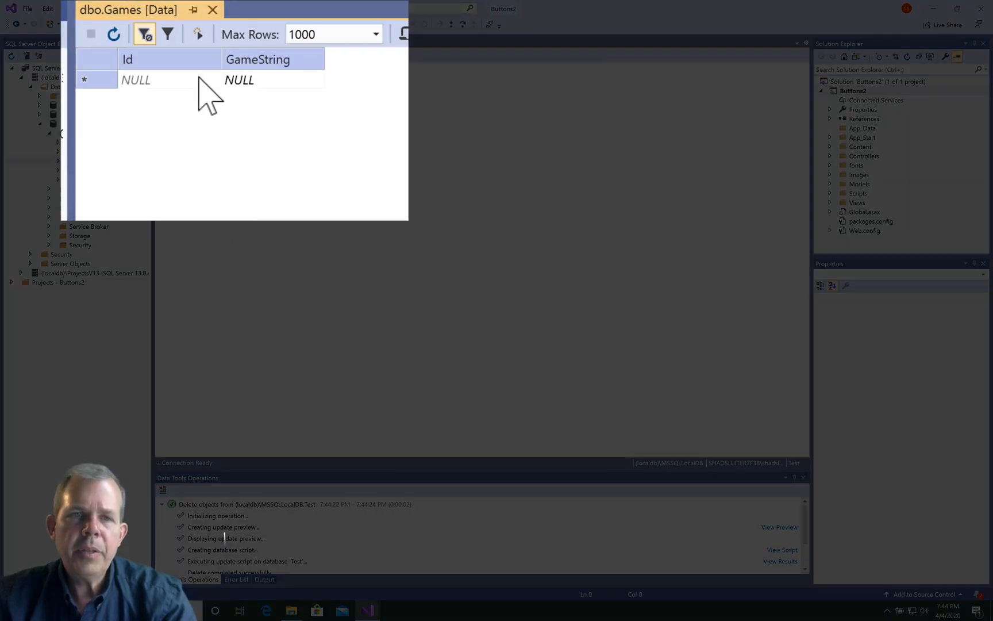